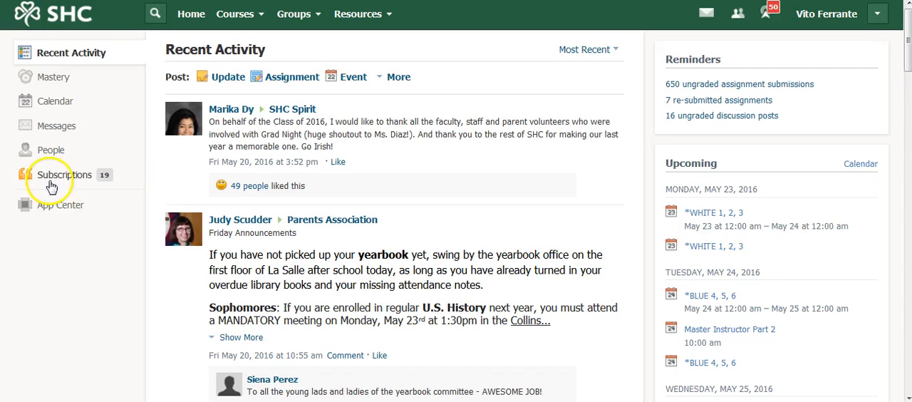
mouse_move(338, 41)
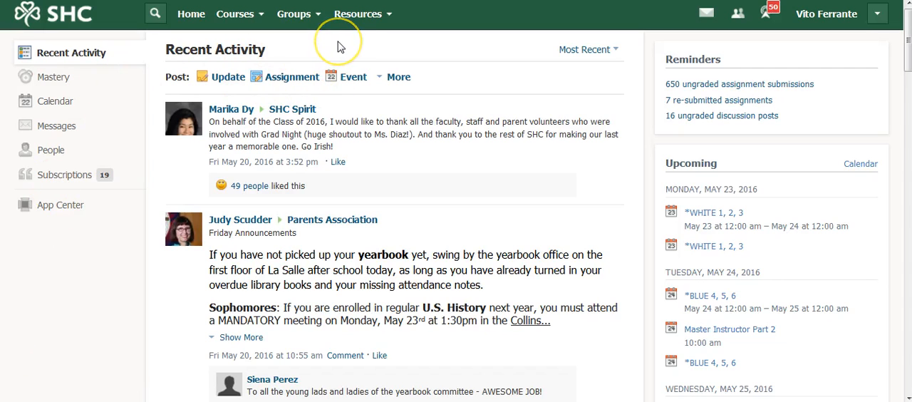
mouse_move(339, 47)
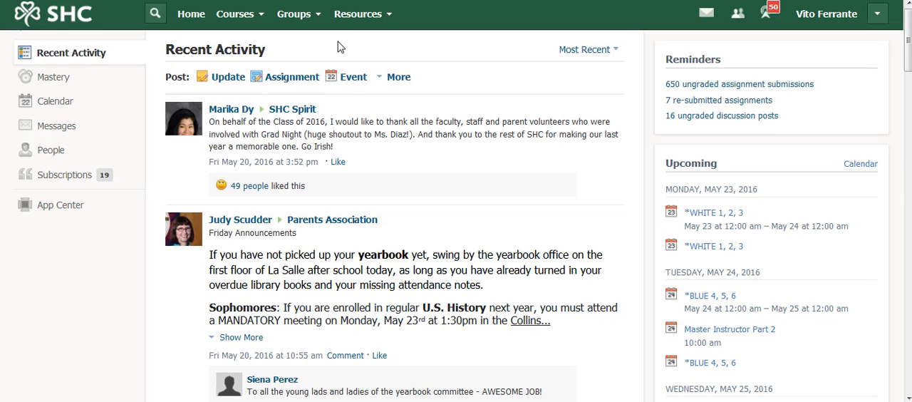
mouse_move(357, 44)
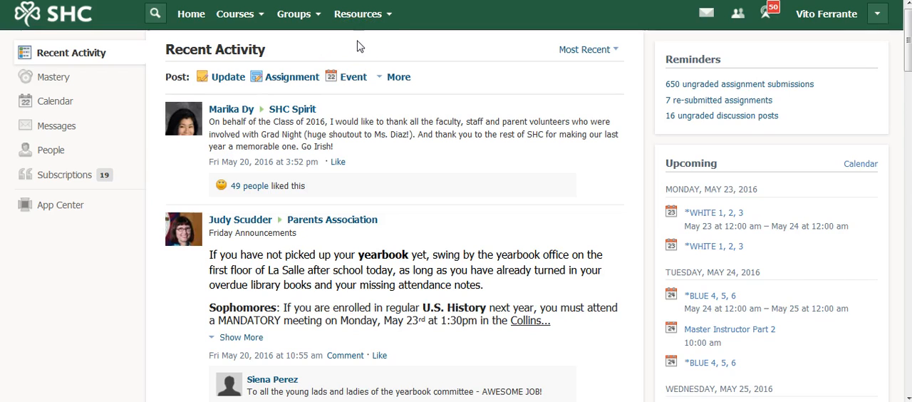
mouse_move(240, 13)
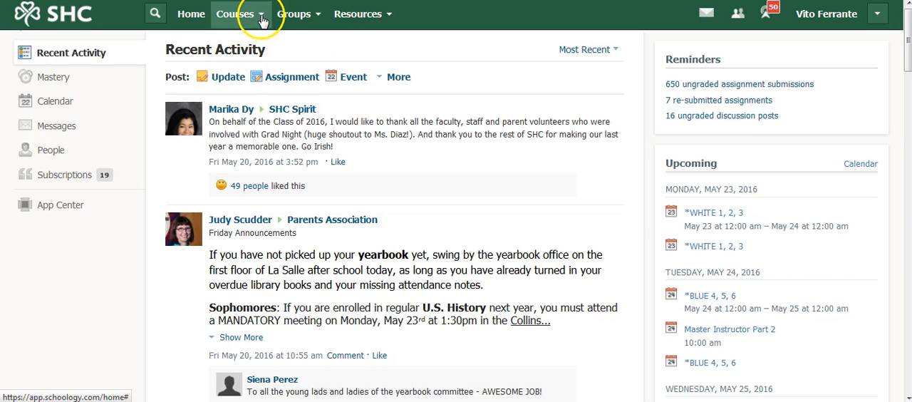
- Open the Algebra 1,2 Honors: 5(A) course and go into its April 21, 2016 materials folder
left_click(234, 14)
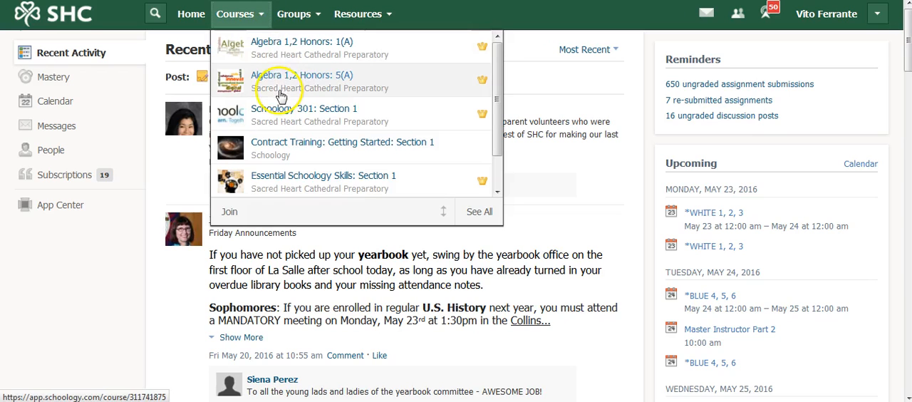
mouse_move(284, 85)
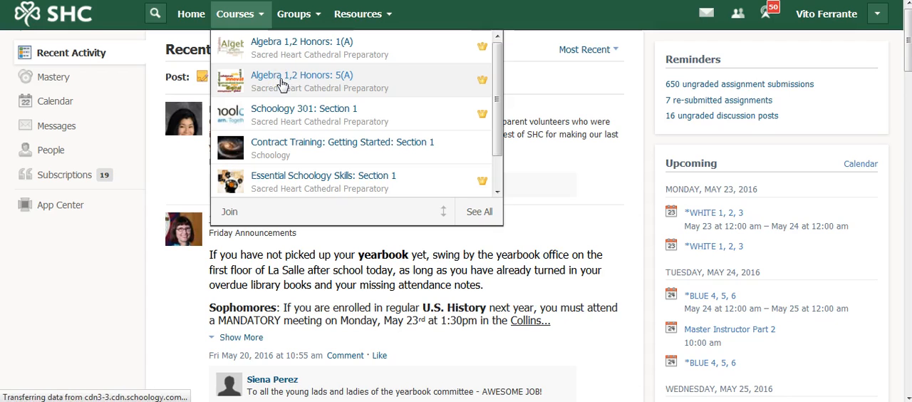
left_click(302, 75)
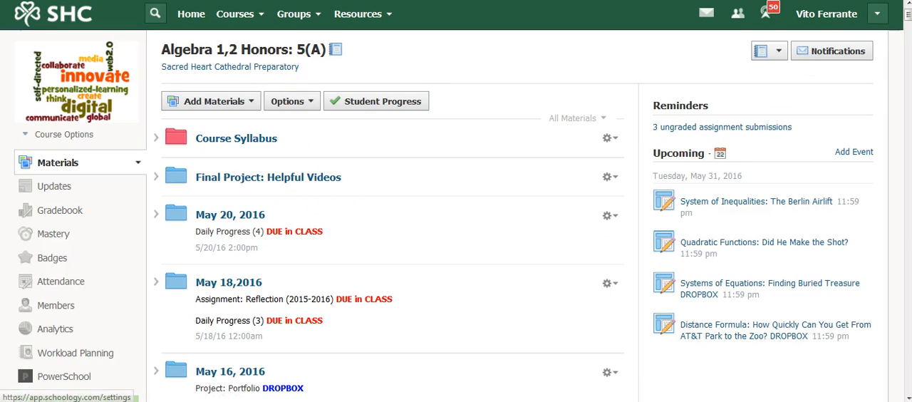
scroll("down", 3)
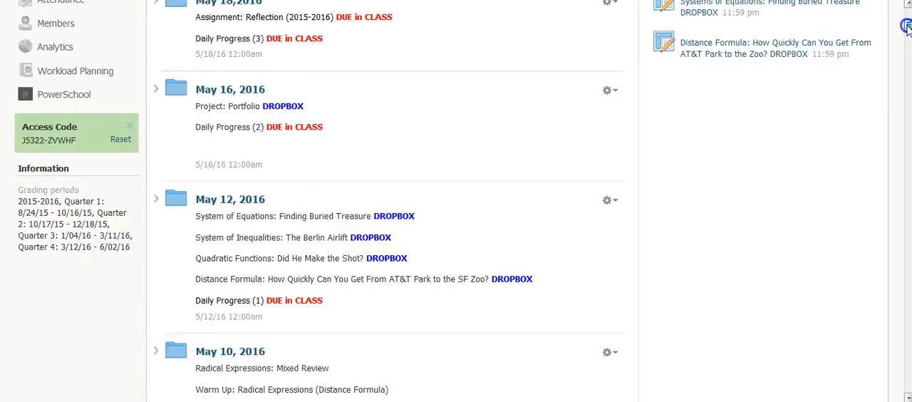
scroll("down", 3)
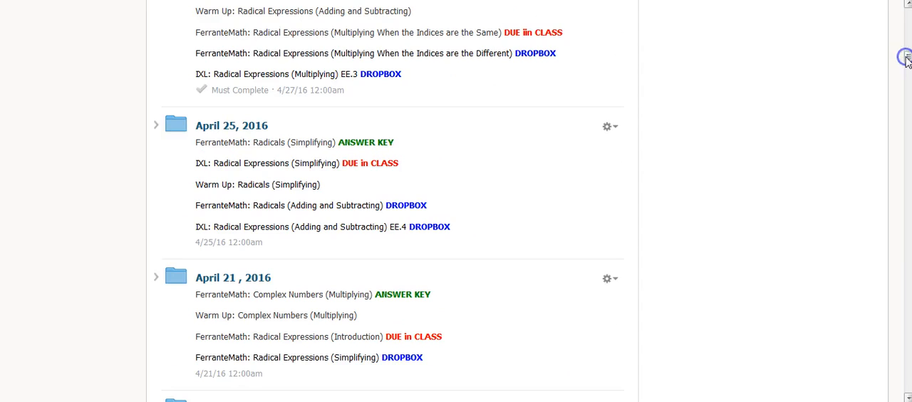
mouse_move(233, 277)
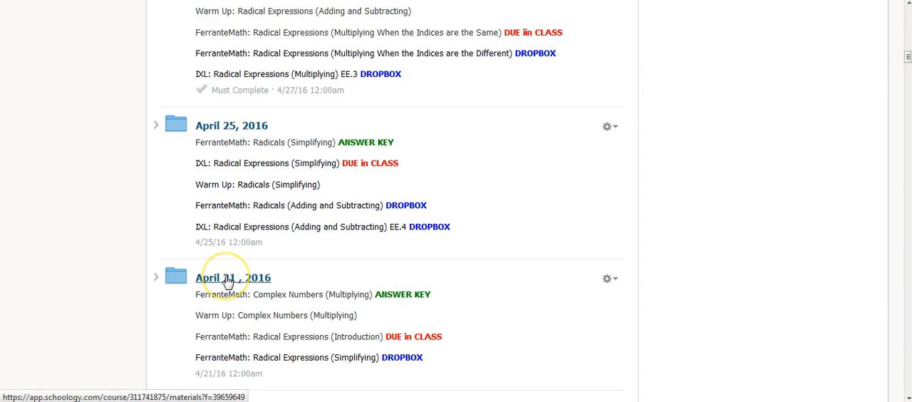
left_click(233, 277)
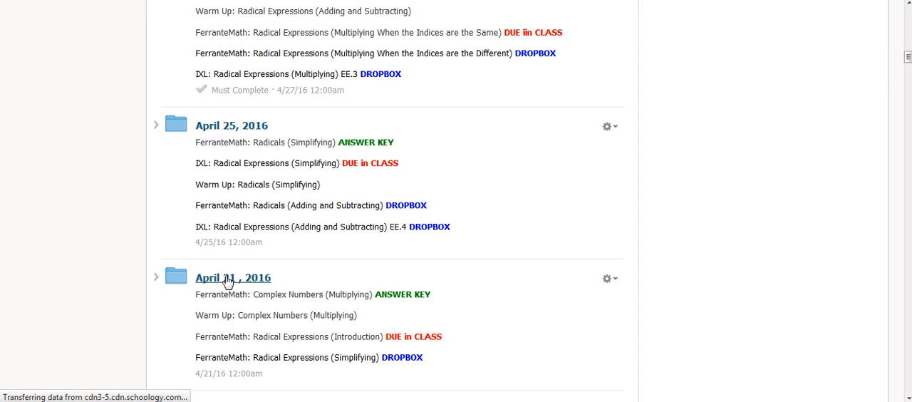
- Browse the April 21, 2016 folder and open the Radical Expressions (Simplifying) DROPBOX assignment
left_click(233, 277)
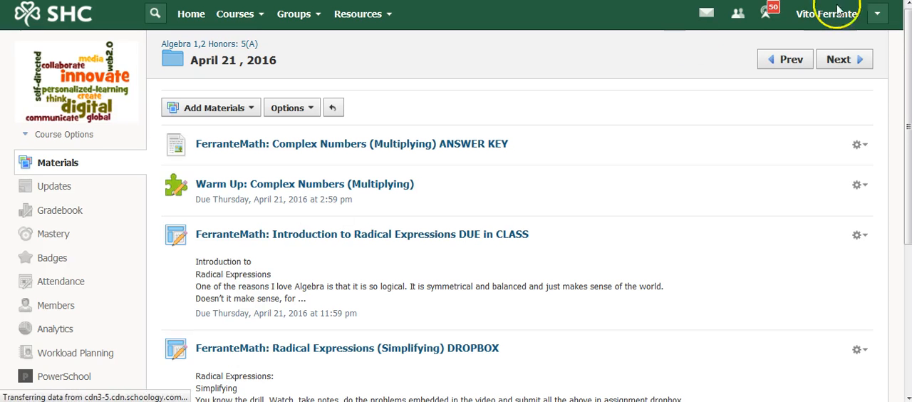
scroll("down", 3)
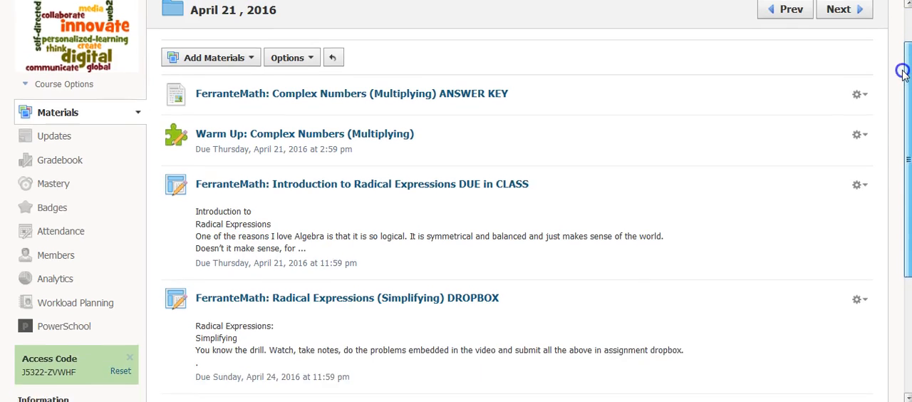
scroll("down", 3)
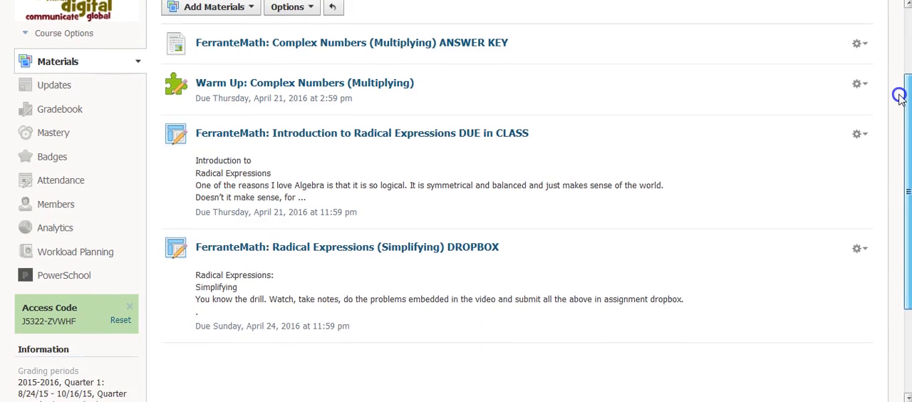
scroll("up", 3)
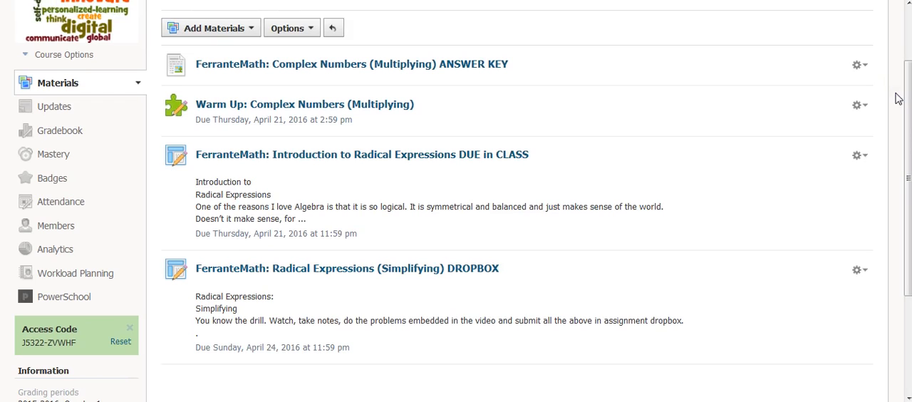
mouse_move(248, 155)
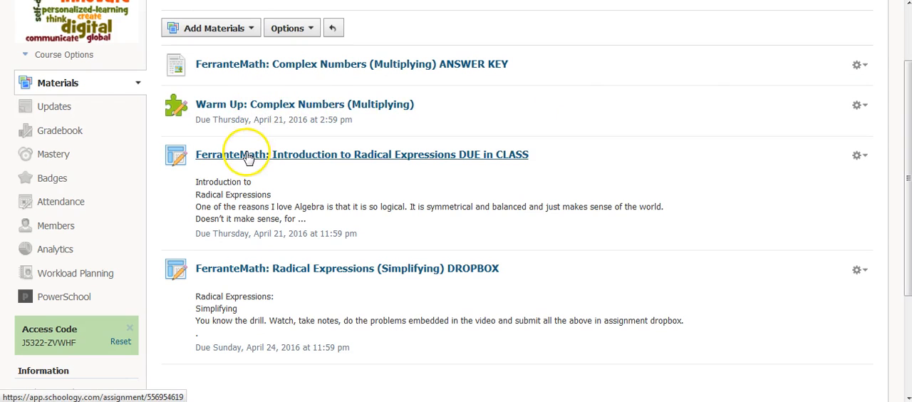
mouse_move(244, 275)
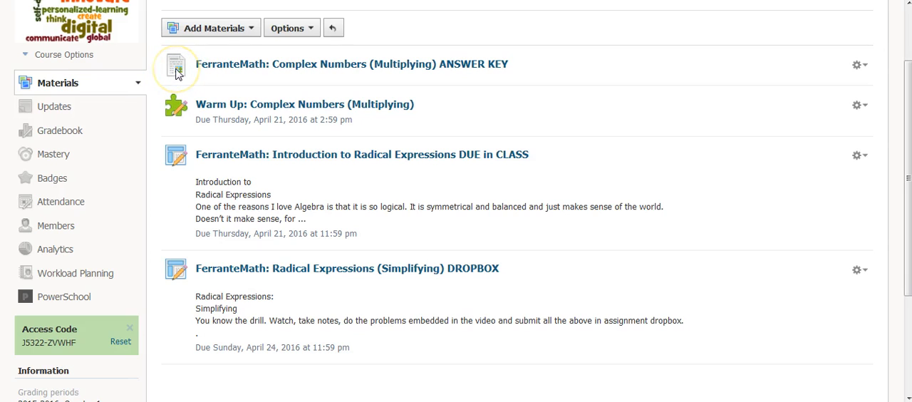
mouse_move(271, 64)
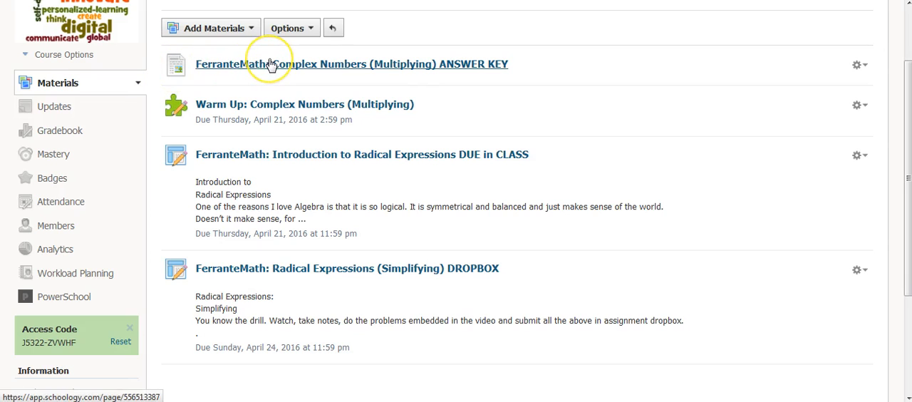
mouse_move(271, 64)
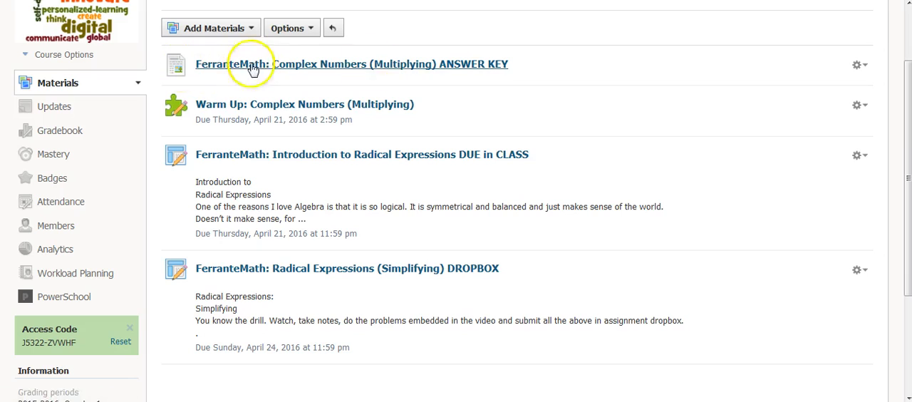
mouse_move(490, 70)
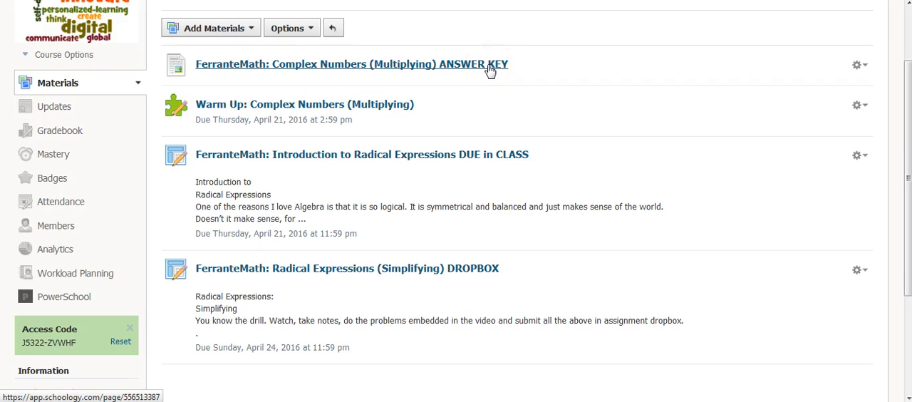
mouse_move(359, 117)
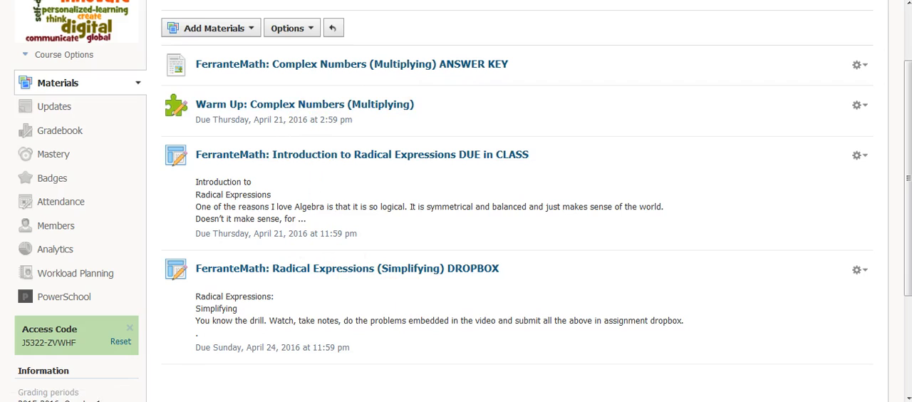
mouse_move(338, 155)
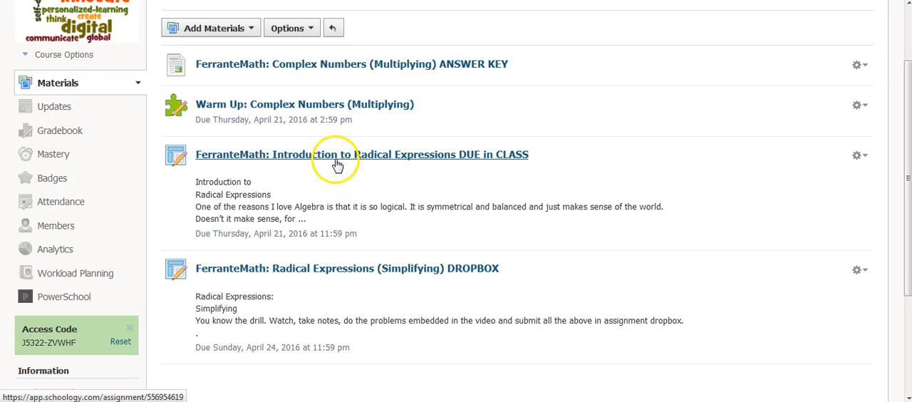
mouse_move(329, 274)
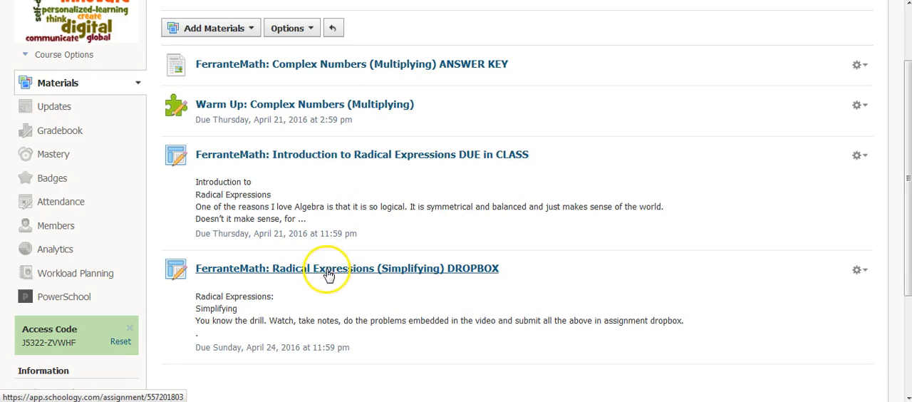
left_click(329, 275)
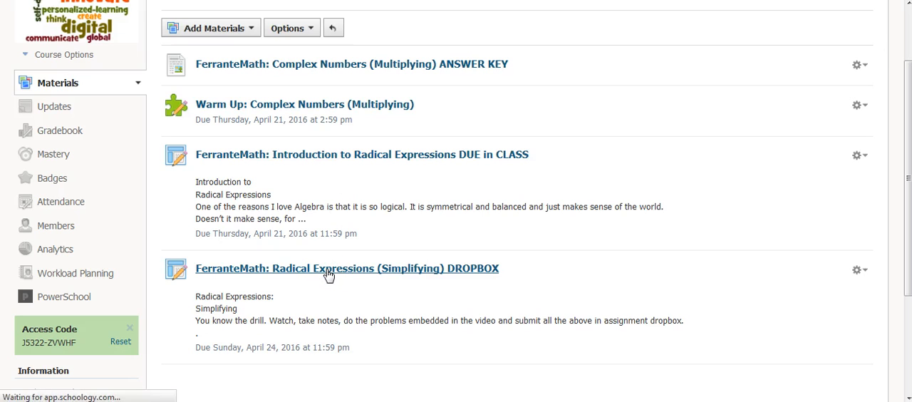
- Scroll through the dropbox assignment's instructions, image, video and submissions list
left_click(347, 269)
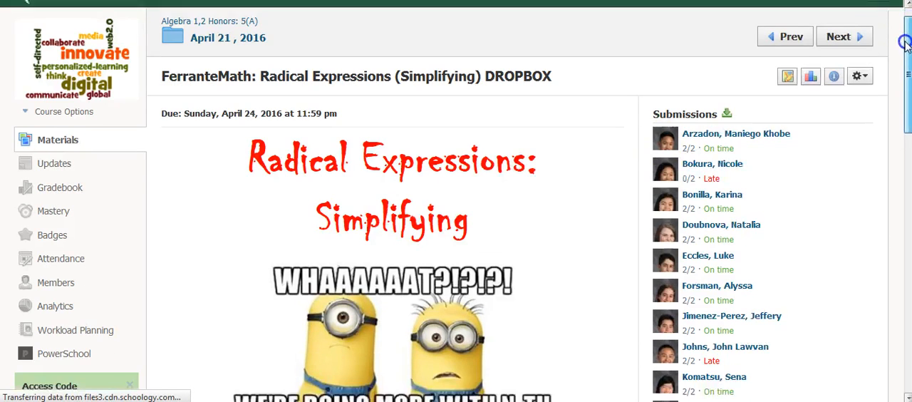
scroll("down", 3)
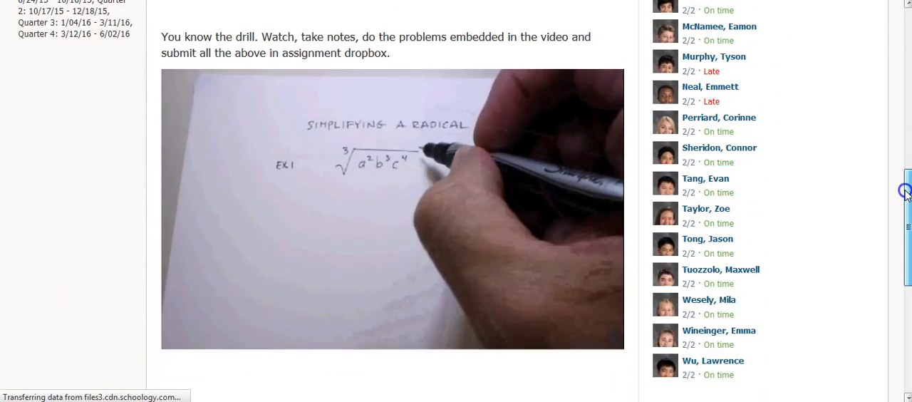
scroll("up", 3)
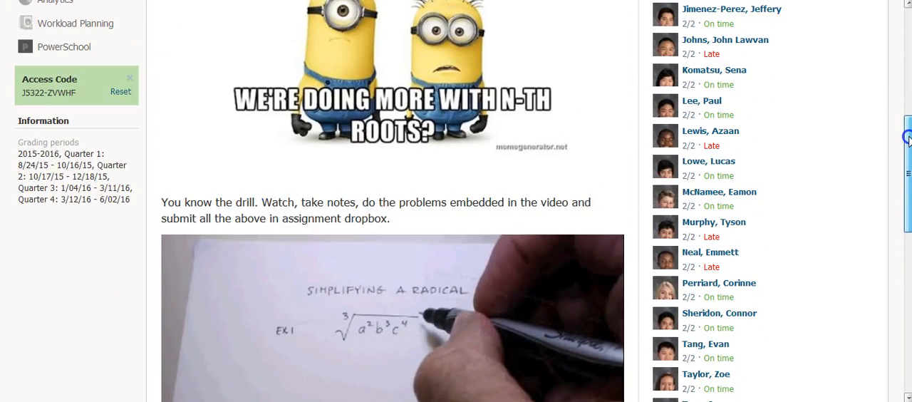
scroll("up", 3)
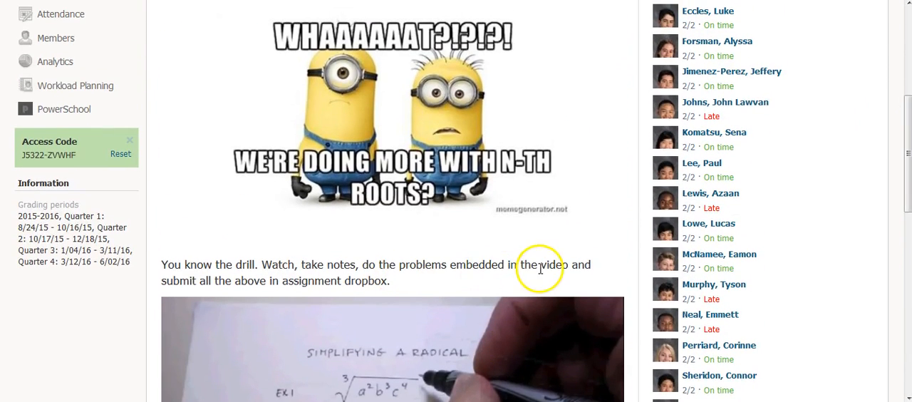
mouse_move(359, 281)
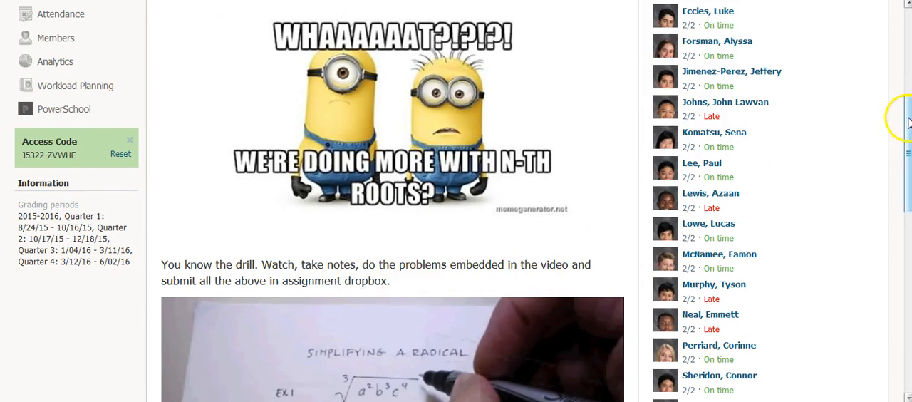
scroll("up", 3)
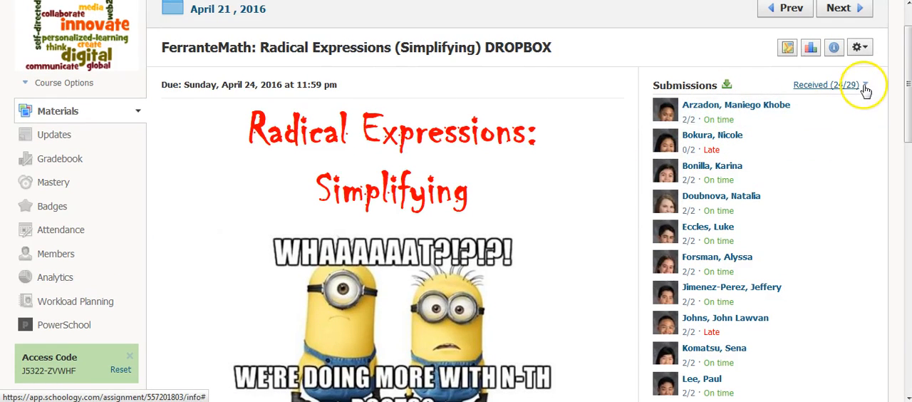
mouse_move(865, 85)
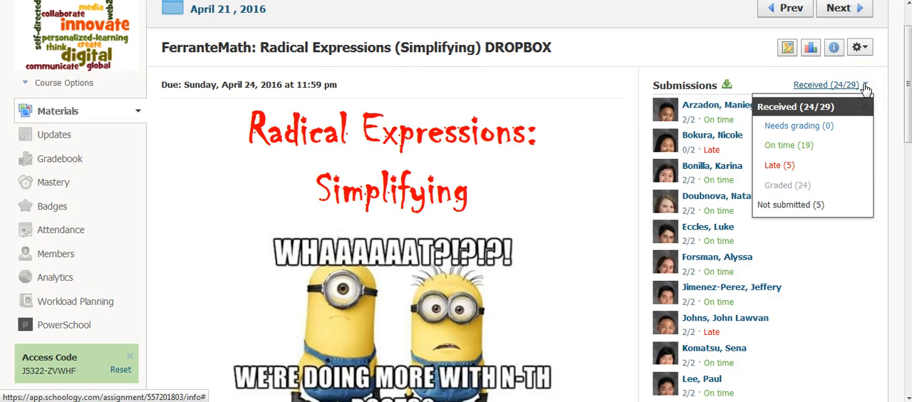
mouse_move(789, 144)
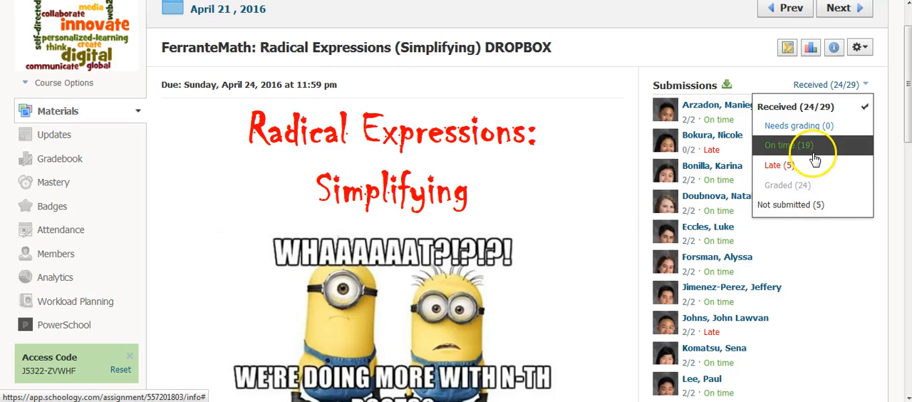
mouse_move(809, 164)
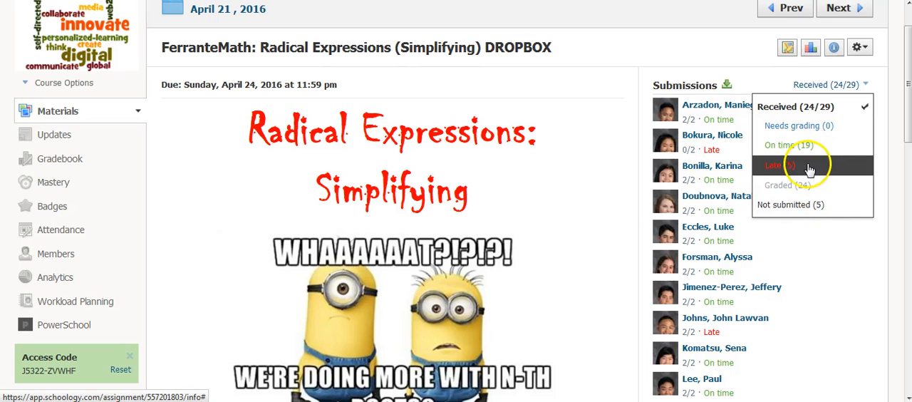
mouse_move(816, 205)
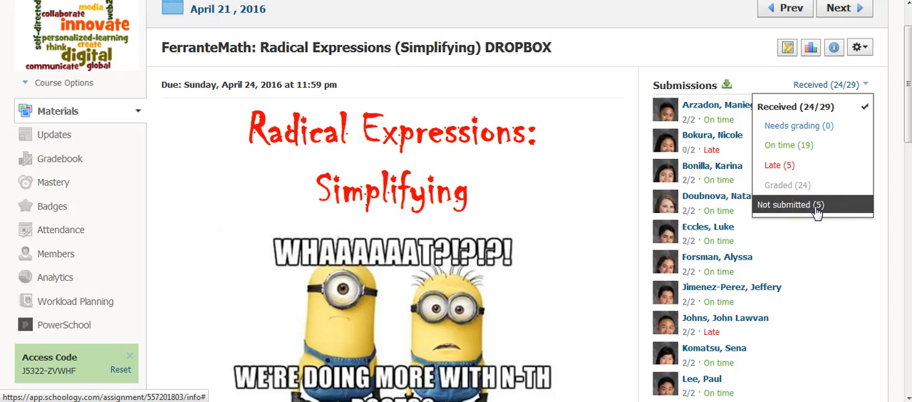
- Filter the submissions to the five students who have not submitted
left_click(790, 204)
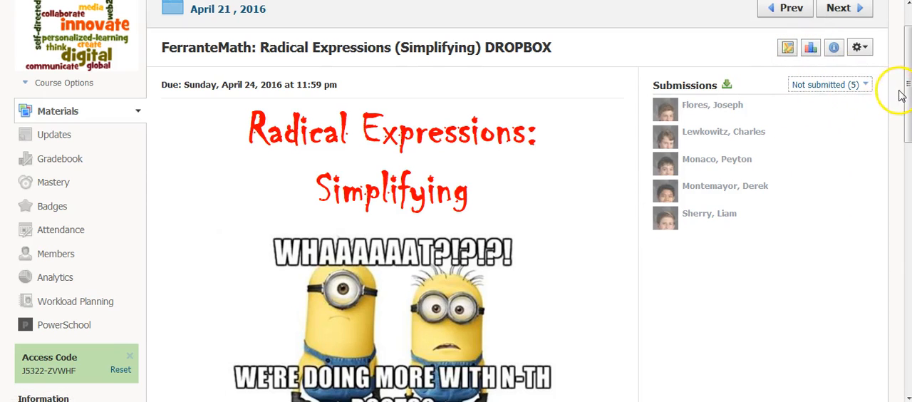
scroll("up", 3)
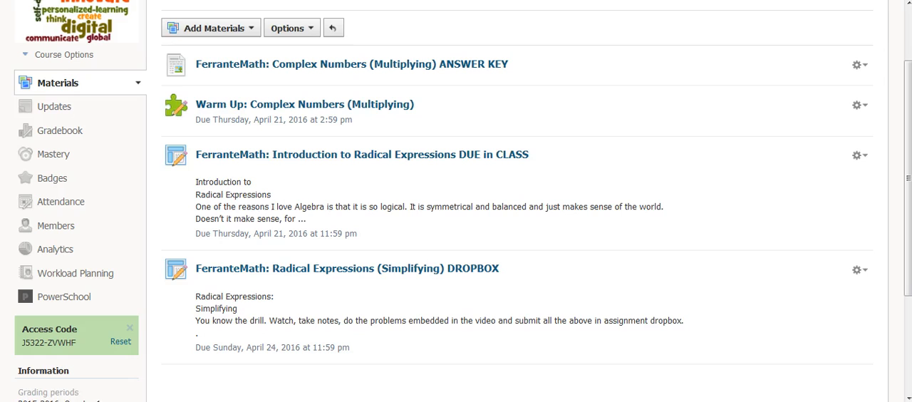
mouse_move(290, 154)
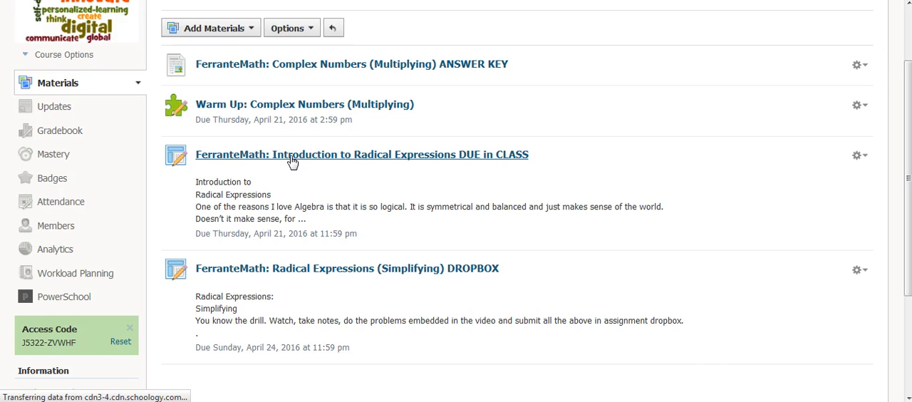
- Open the FerranteMath: Introduction to Radical Expressions DUE in CLASS assignment
left_click(362, 154)
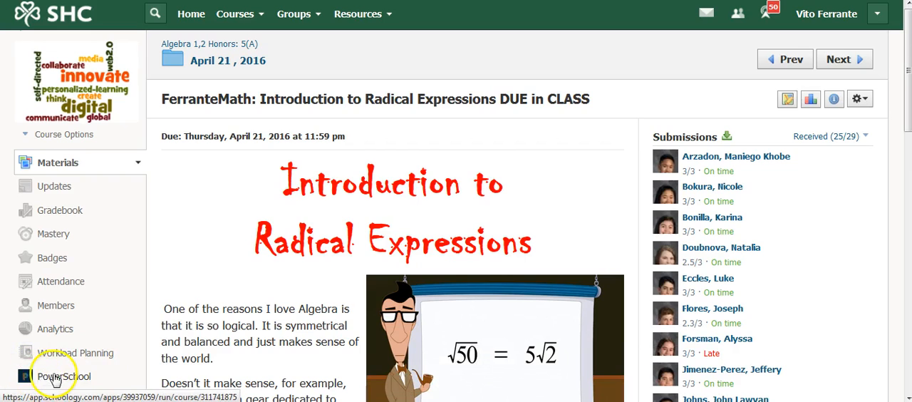
- Launch the course's PowerSchool app to see assignments with their last sync dates
left_click(65, 376)
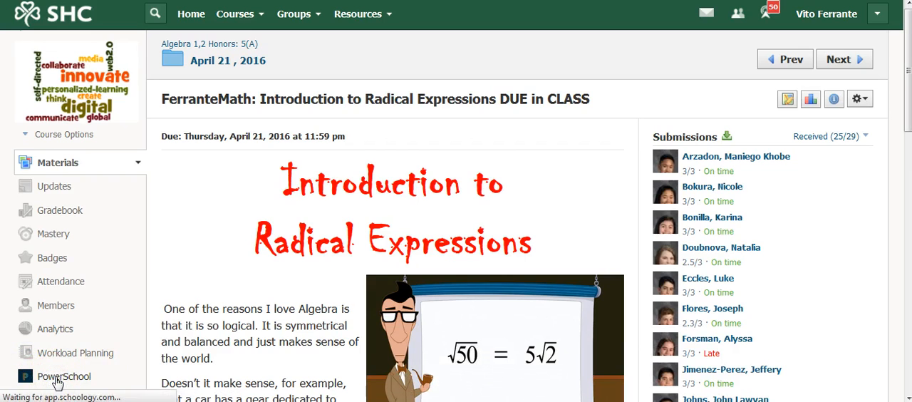
mouse_move(203, 171)
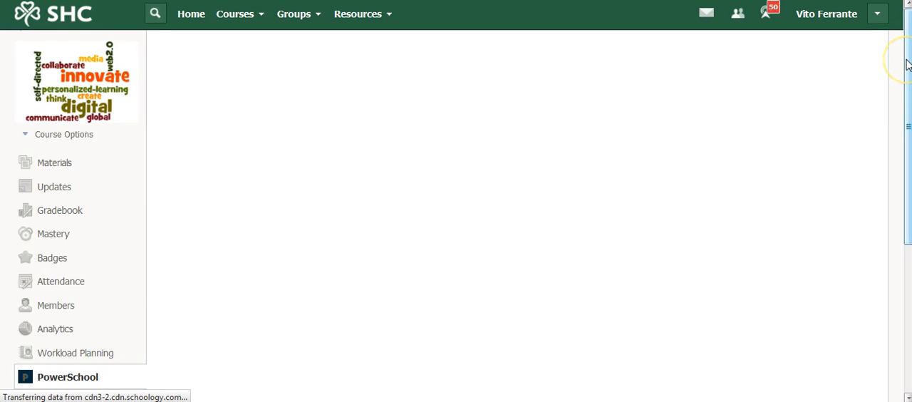
left_click(54, 163)
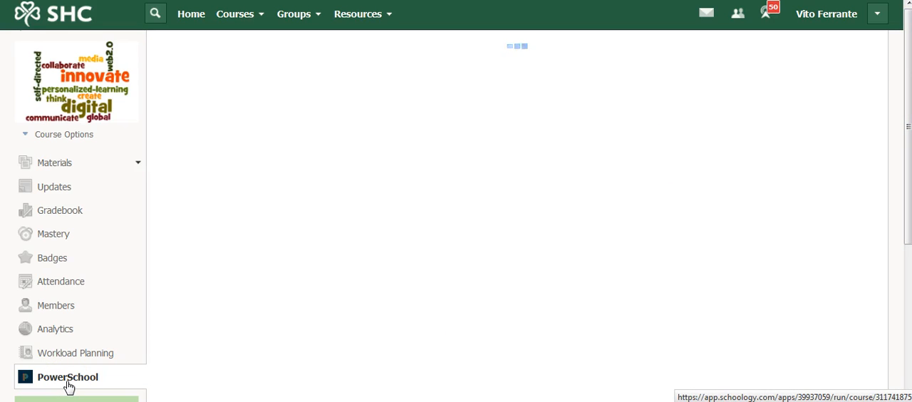
left_click(67, 377)
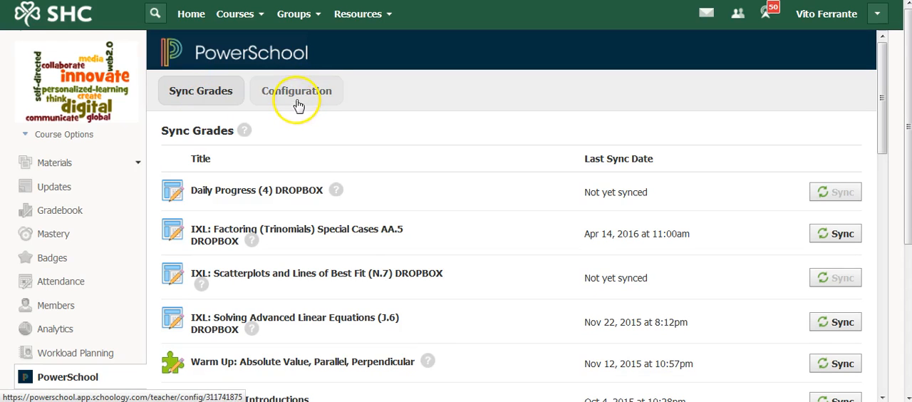
mouse_move(294, 96)
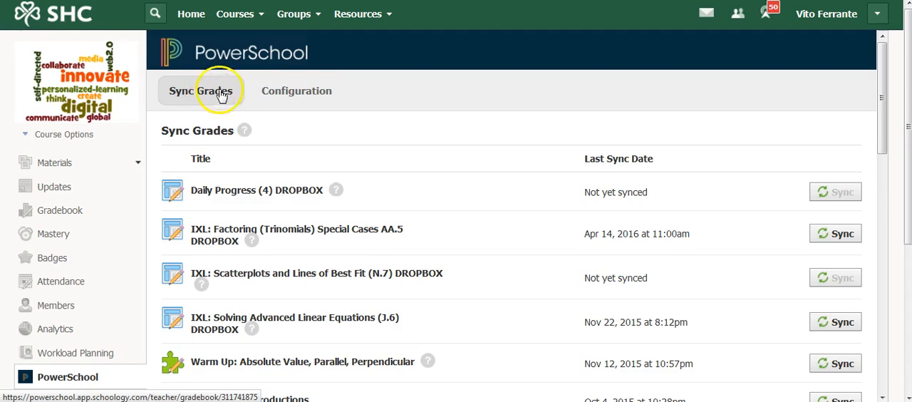
mouse_move(782, 91)
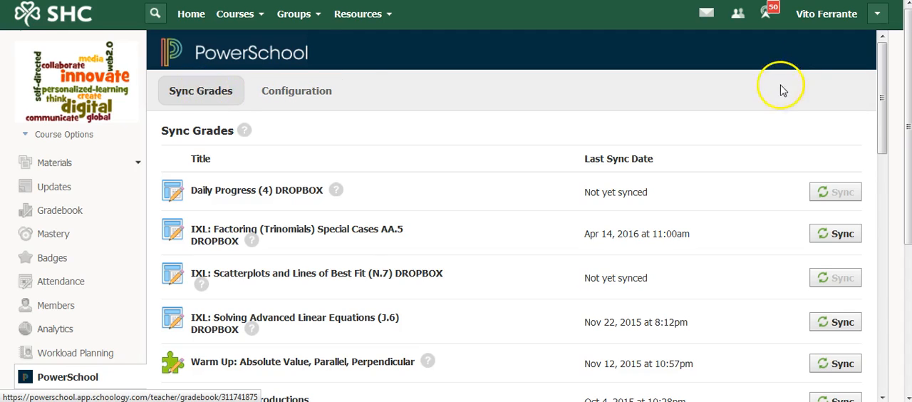
scroll("down", 3)
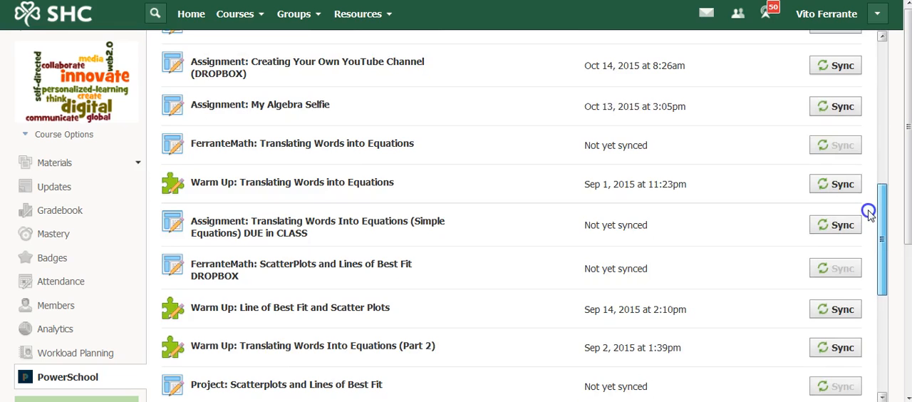
scroll("down", 3)
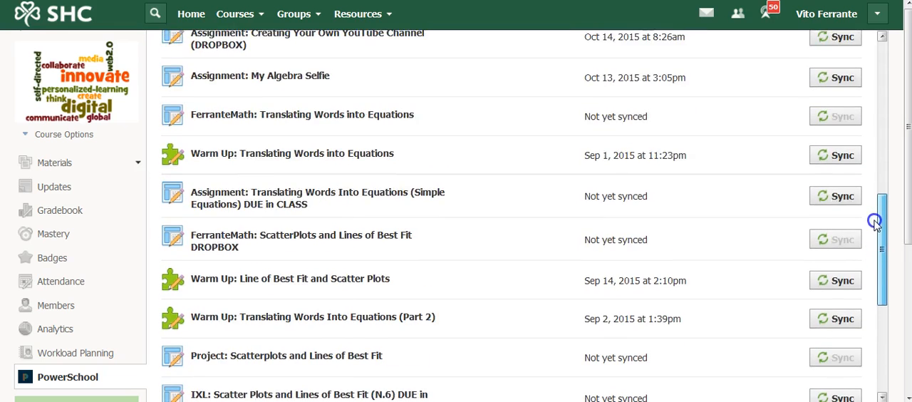
scroll("down", 3)
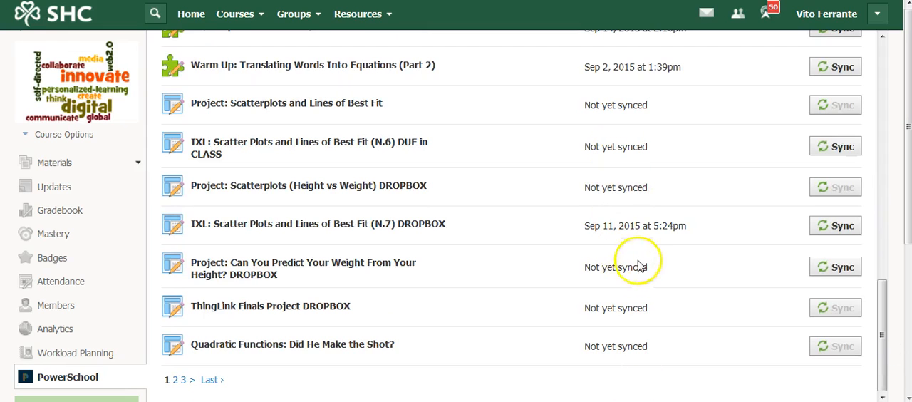
mouse_move(402, 297)
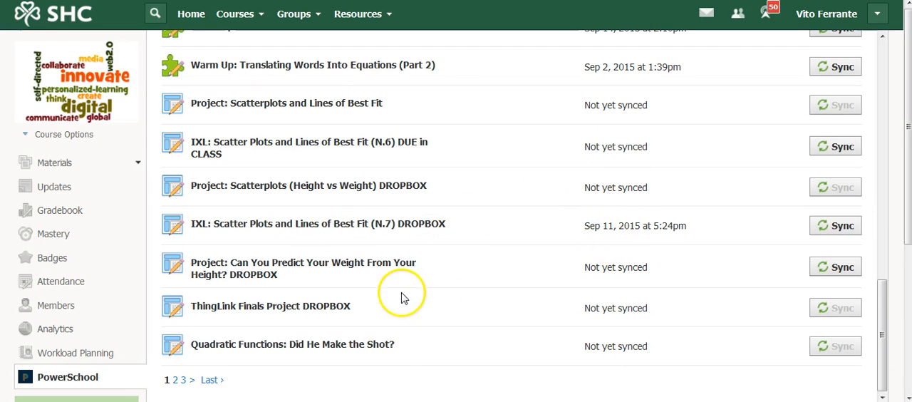
mouse_move(177, 389)
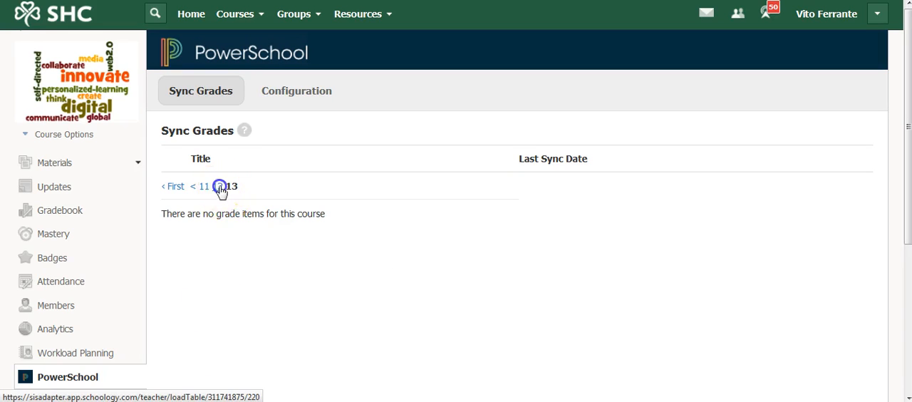
- Return to the previous page of grade items and scroll down to Daily Progress (1) DROPBOX
left_click(219, 186)
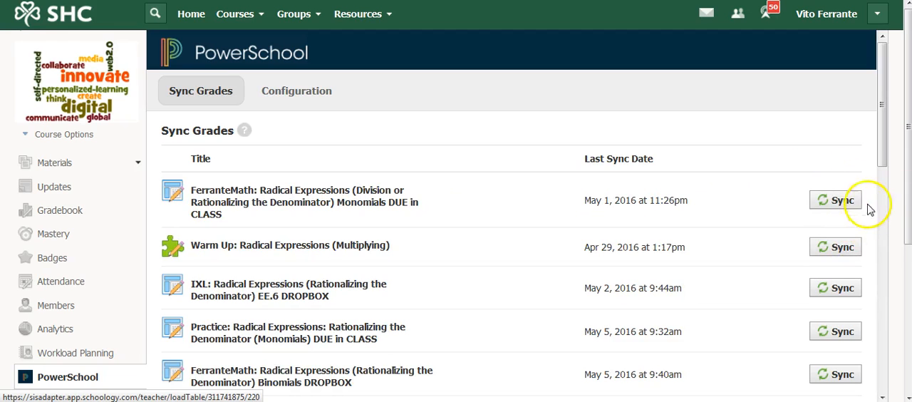
mouse_move(841, 200)
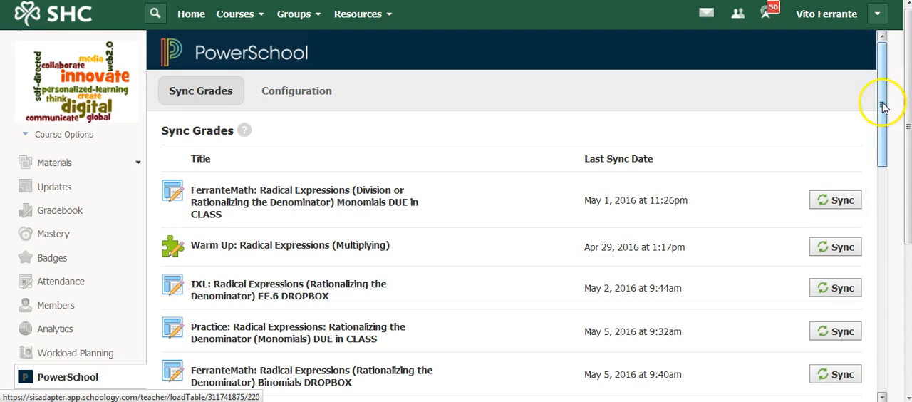
scroll("down", 3)
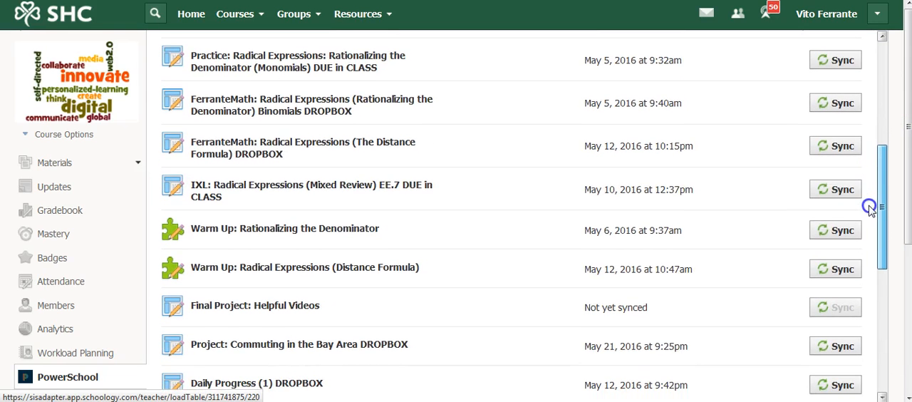
scroll("down", 3)
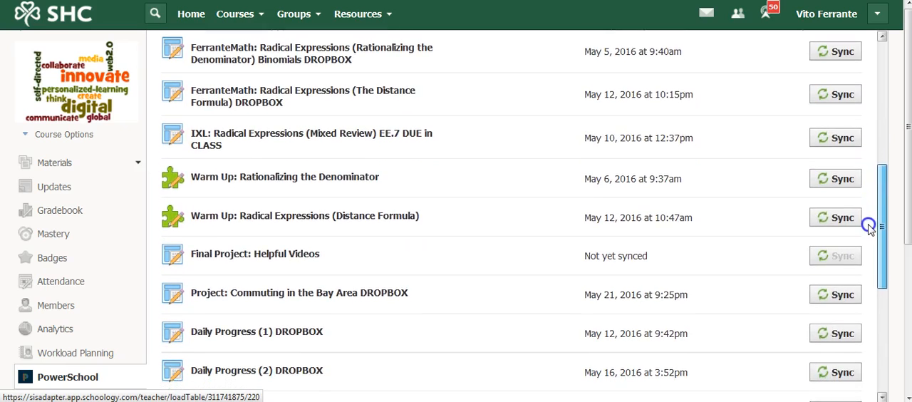
scroll("down", 3)
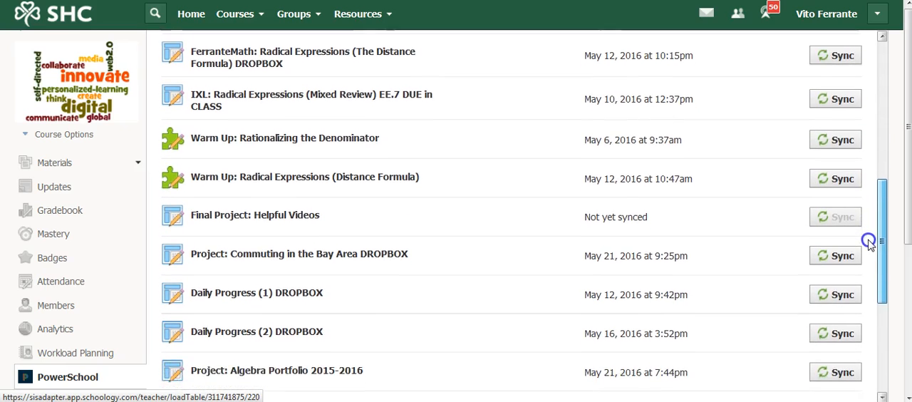
scroll("down", 3)
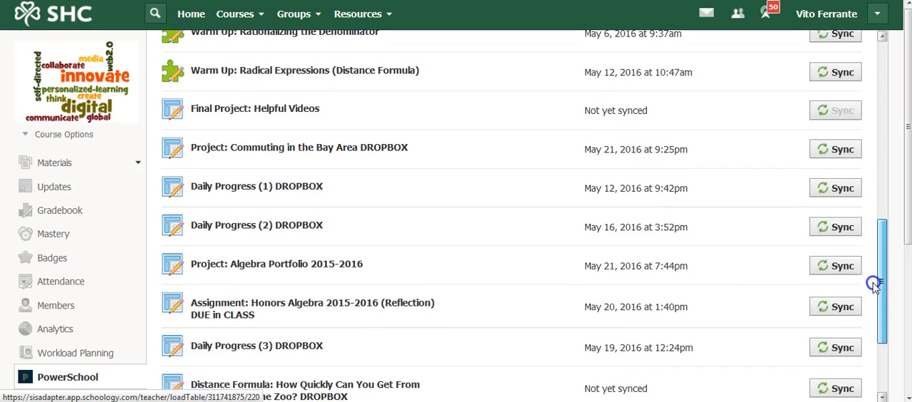
scroll("down", 3)
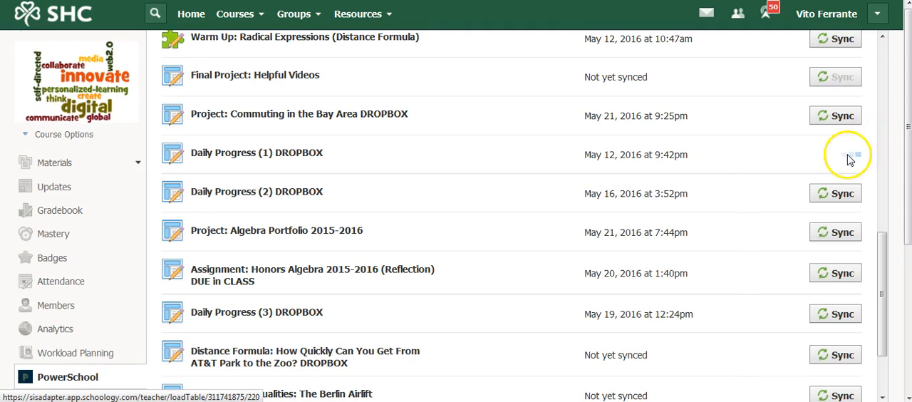
mouse_move(832, 157)
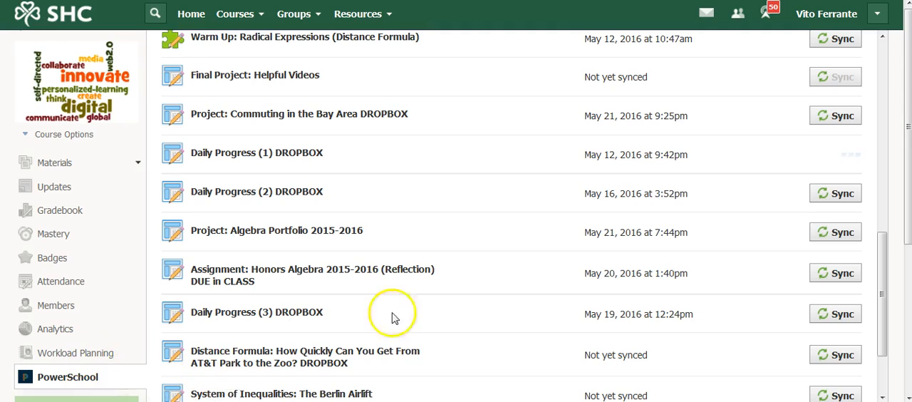
- Confirm Daily Progress (1) DROPBOX shows a May 22, 2016 11:39pm sync, then scroll to the top
scroll("up", 3)
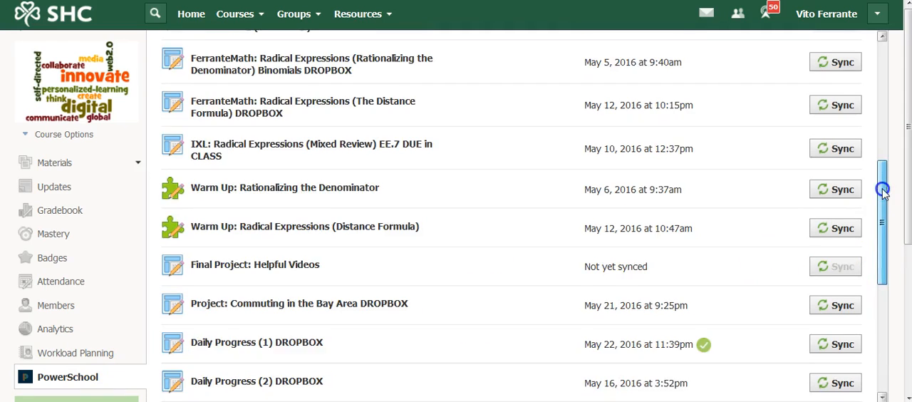
scroll("down", 3)
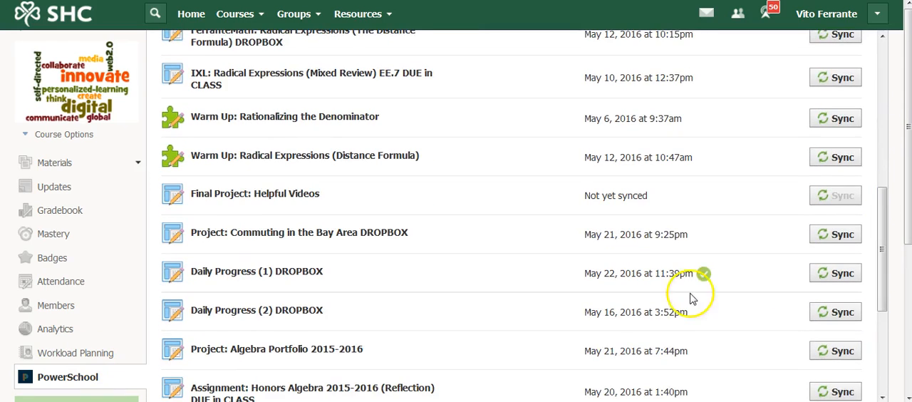
mouse_move(704, 285)
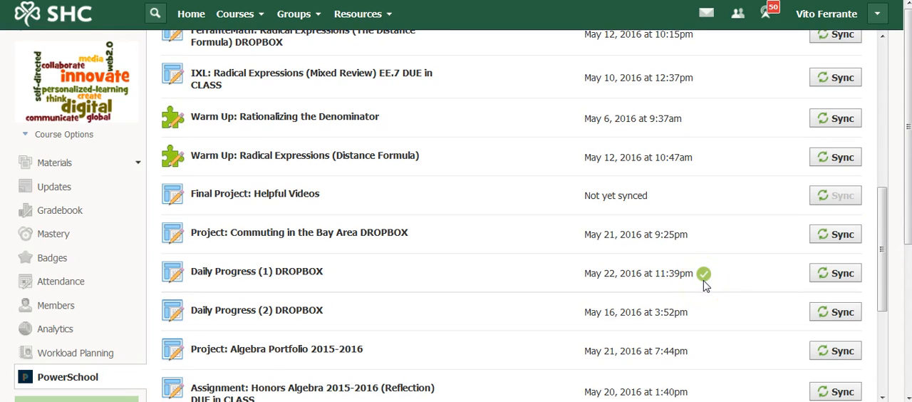
mouse_move(777, 287)
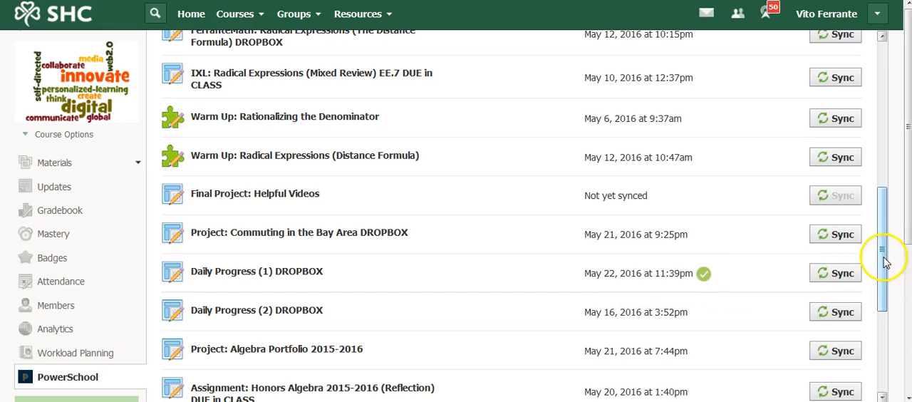
scroll("up", 3)
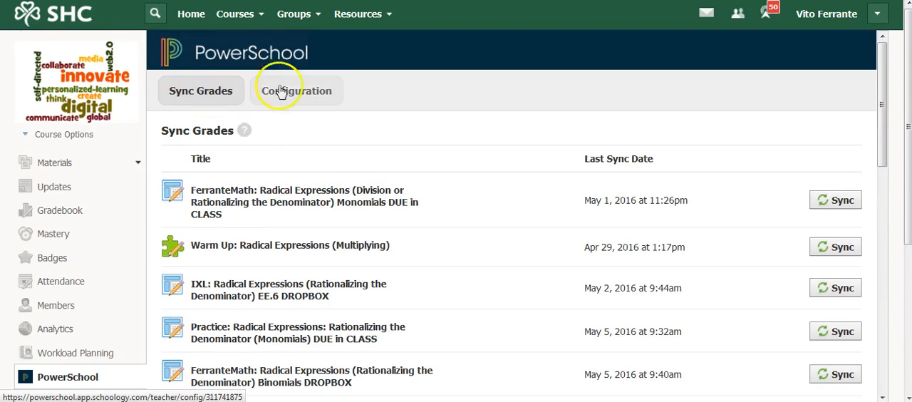
mouse_move(296, 91)
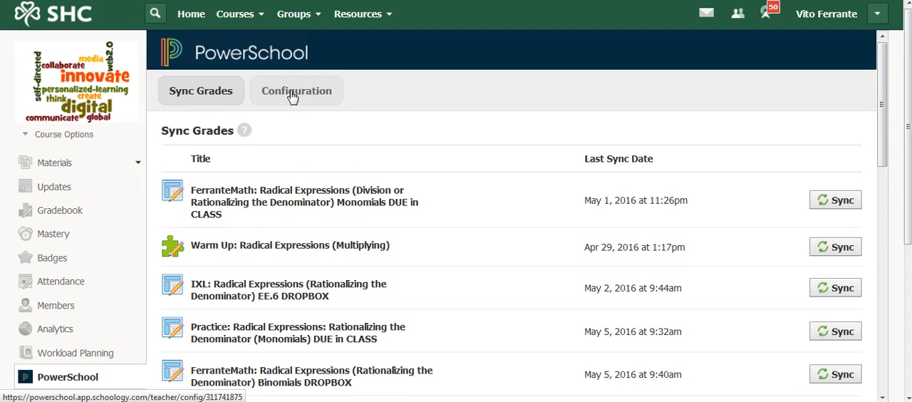
left_click(295, 90)
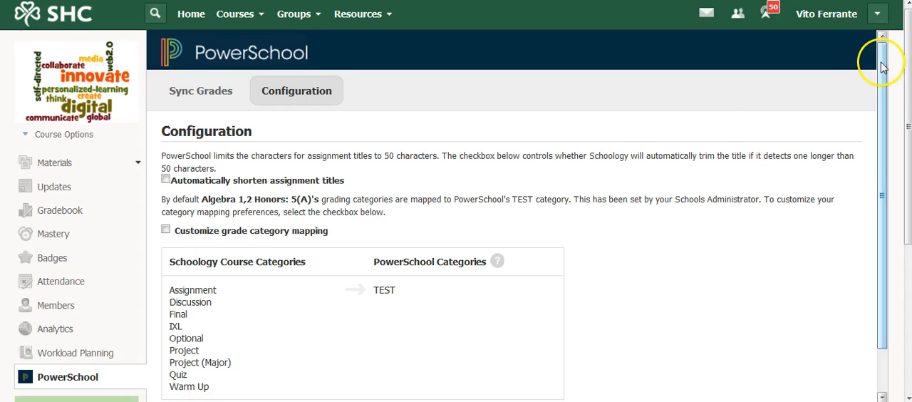
scroll("down", 3)
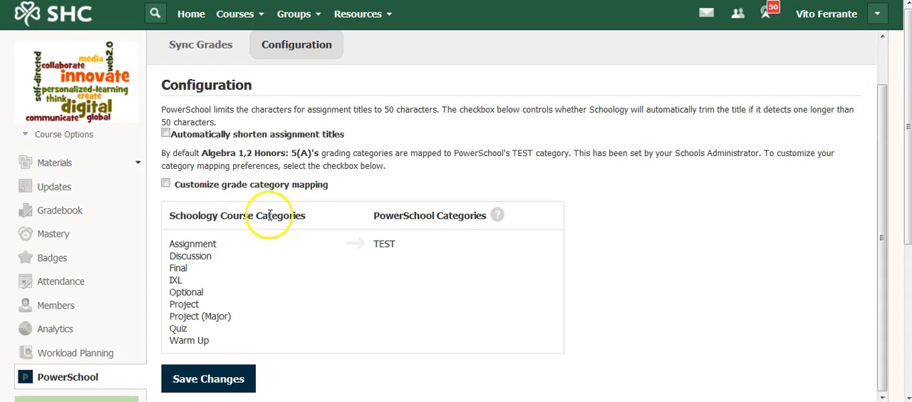
mouse_move(181, 279)
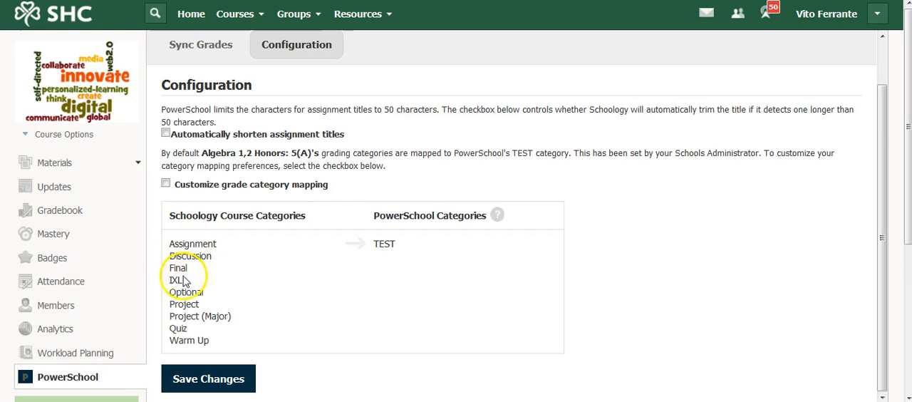
mouse_move(190, 354)
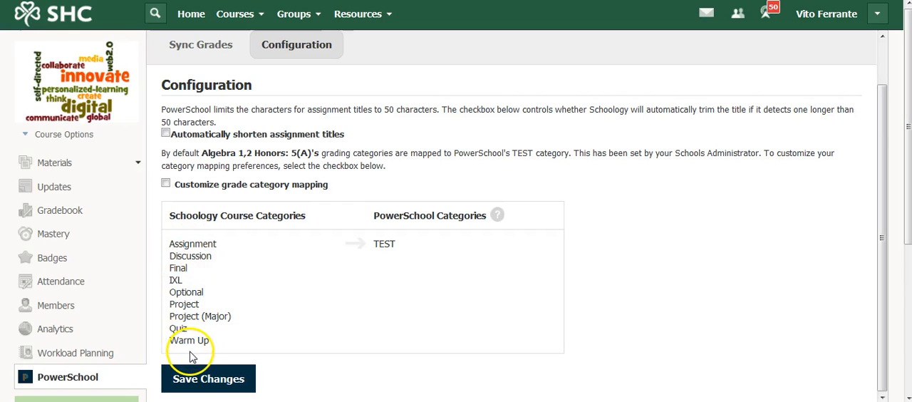
mouse_move(207, 243)
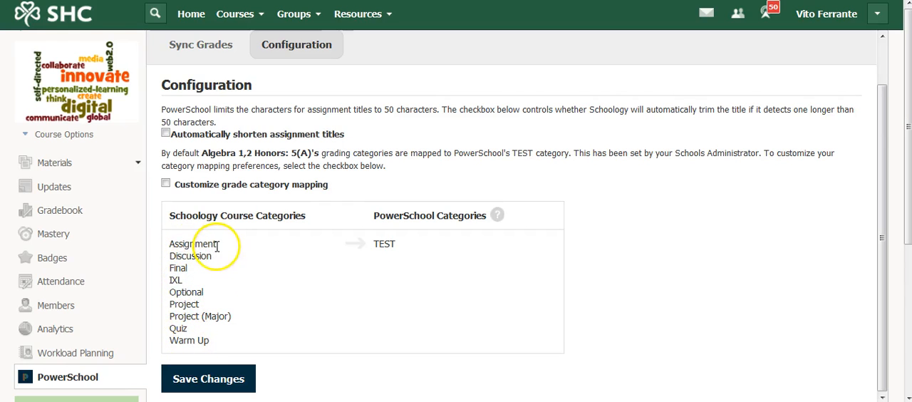
mouse_move(218, 263)
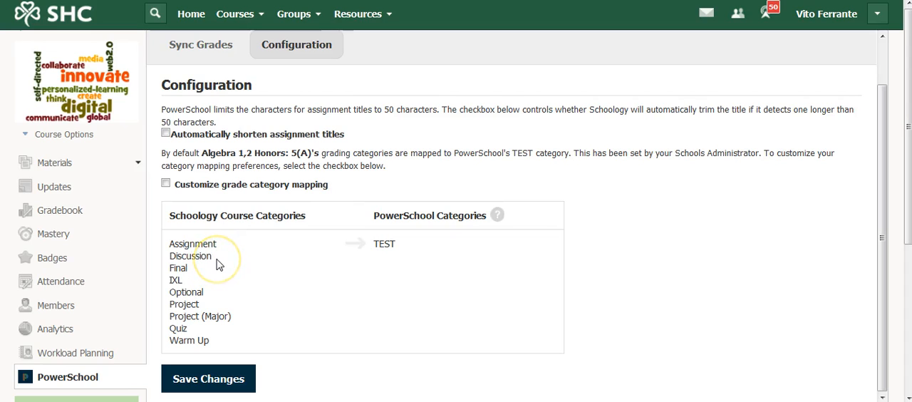
mouse_move(197, 273)
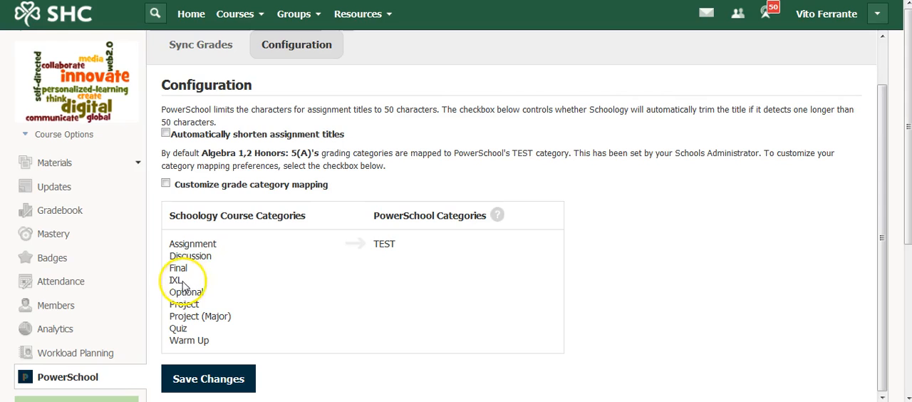
mouse_move(203, 317)
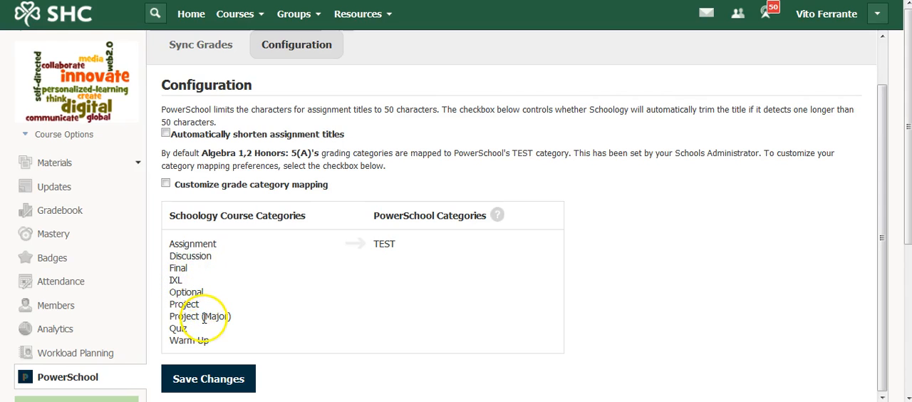
mouse_move(242, 318)
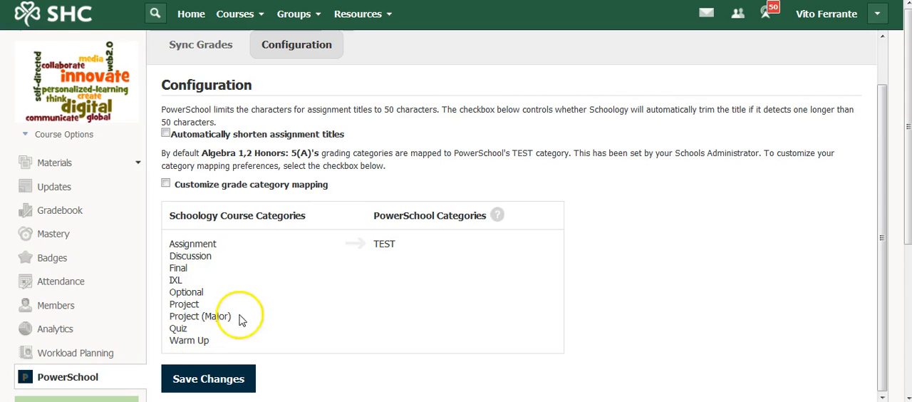
mouse_move(196, 243)
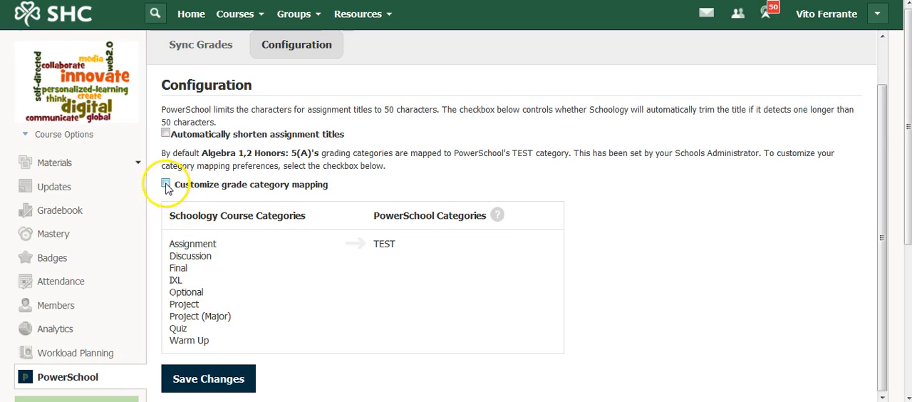
left_click(165, 183)
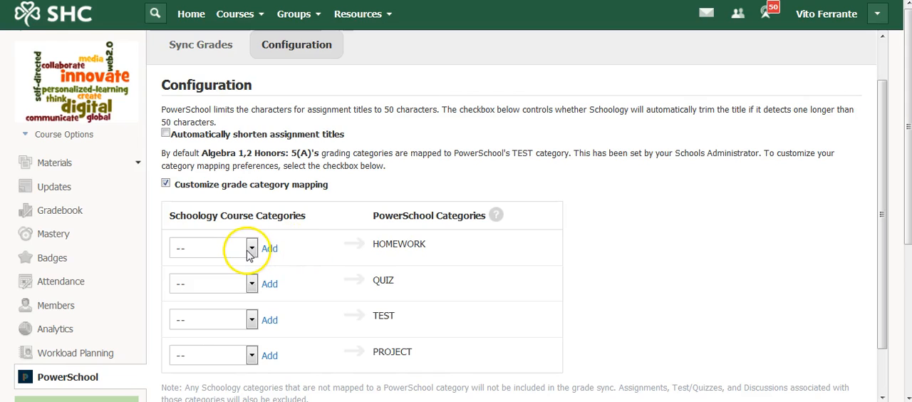
mouse_move(403, 260)
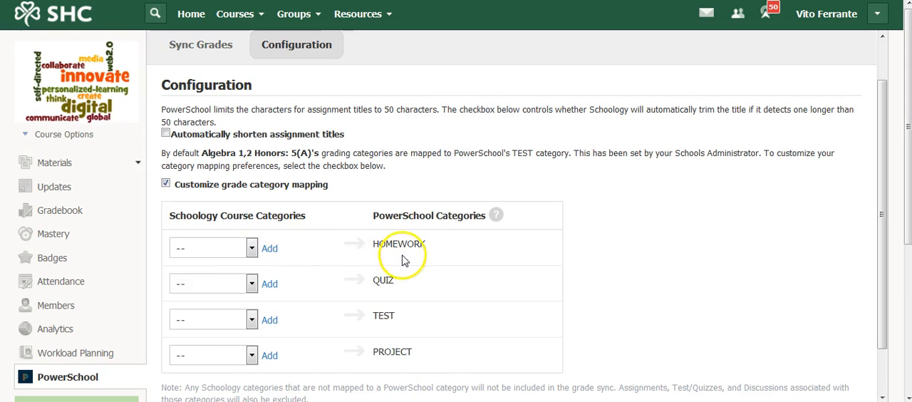
mouse_move(385, 315)
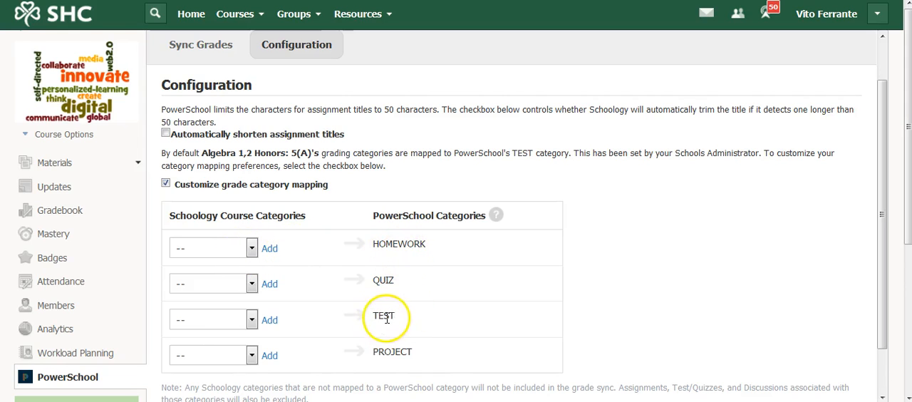
mouse_move(302, 247)
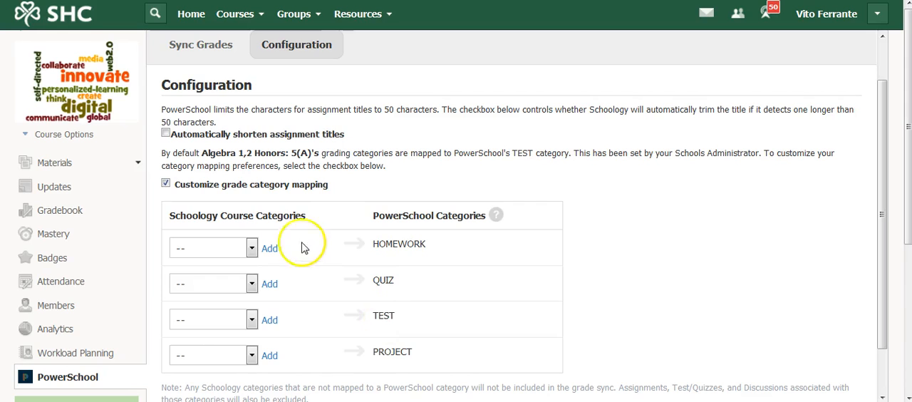
mouse_move(278, 219)
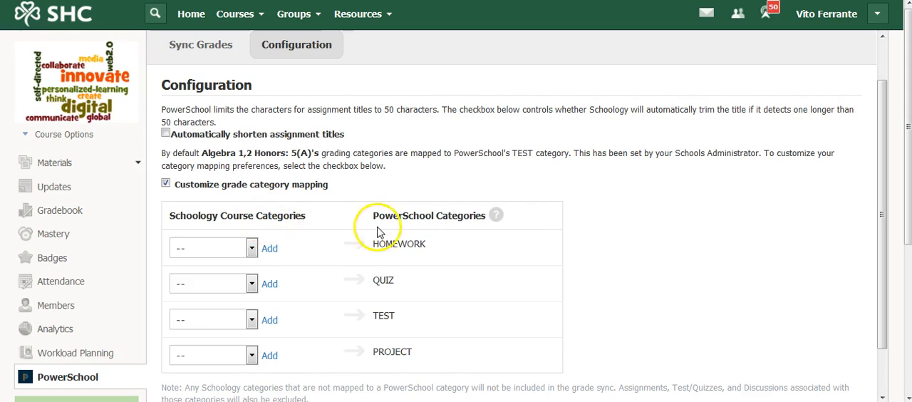
mouse_move(401, 283)
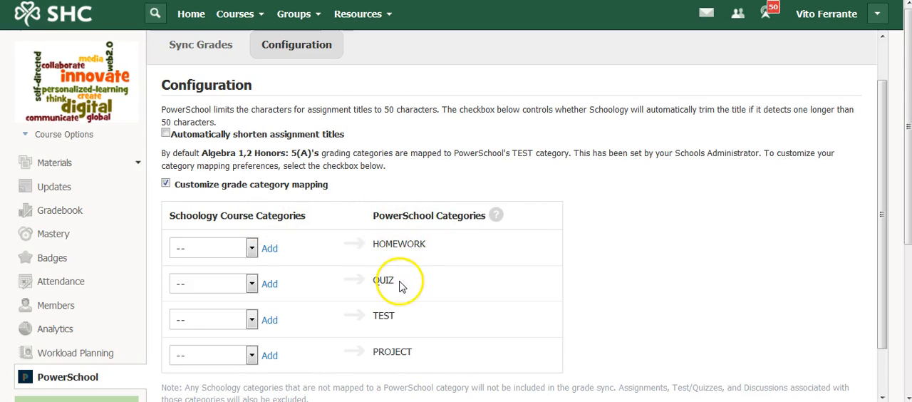
mouse_move(406, 357)
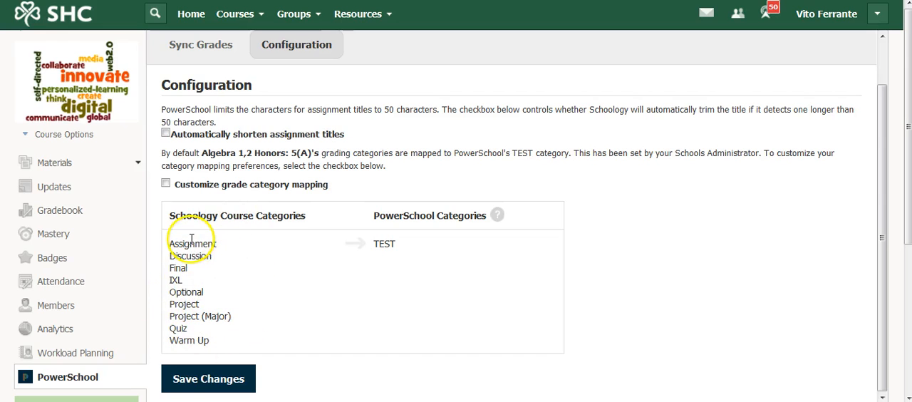
mouse_move(396, 248)
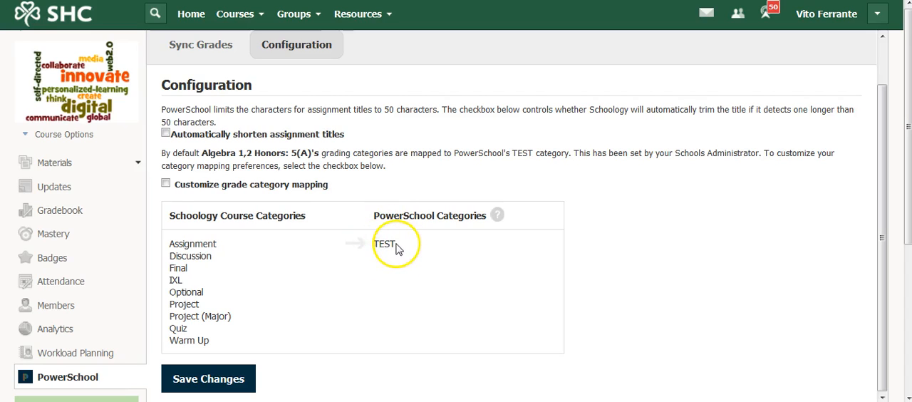
mouse_move(275, 265)
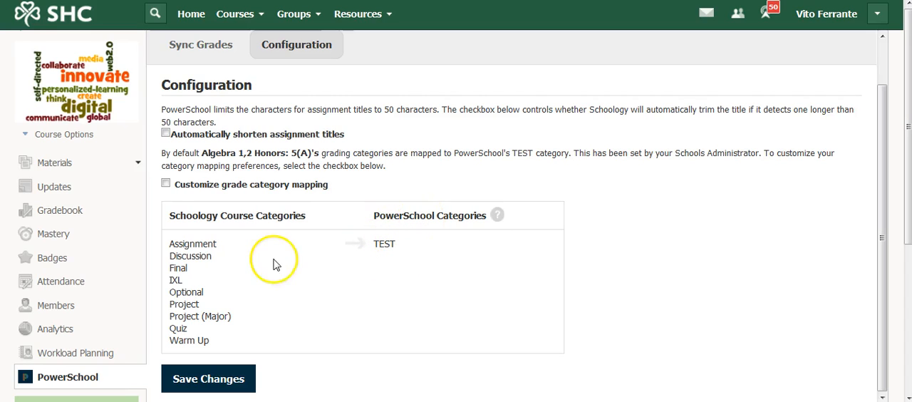
mouse_move(191, 304)
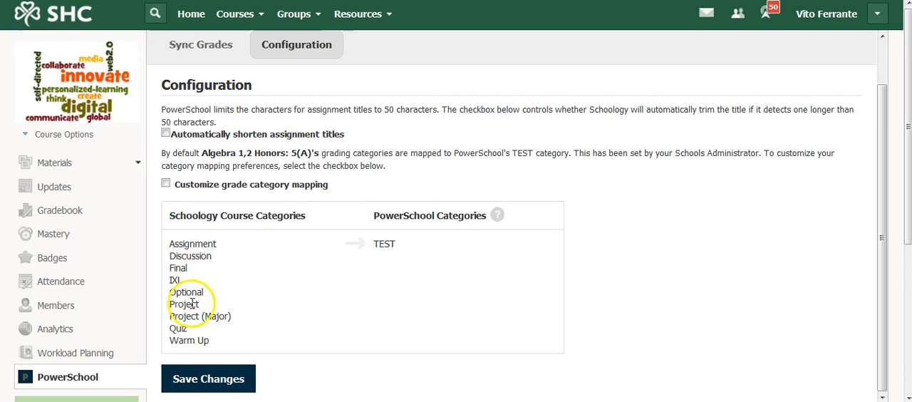
mouse_move(202, 241)
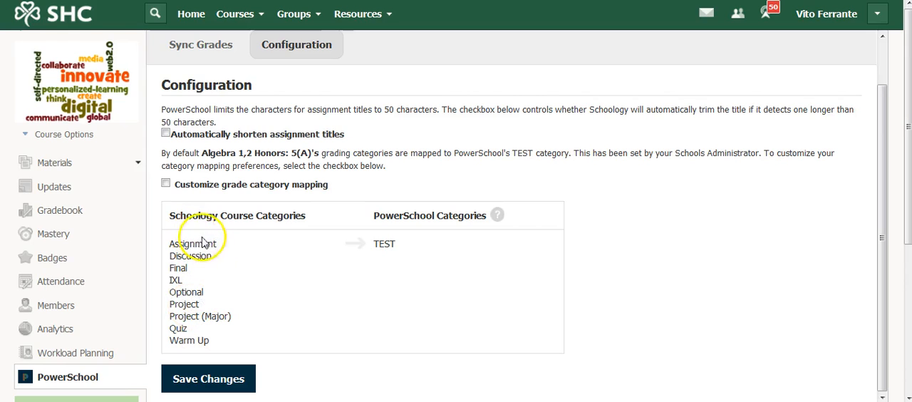
mouse_move(211, 256)
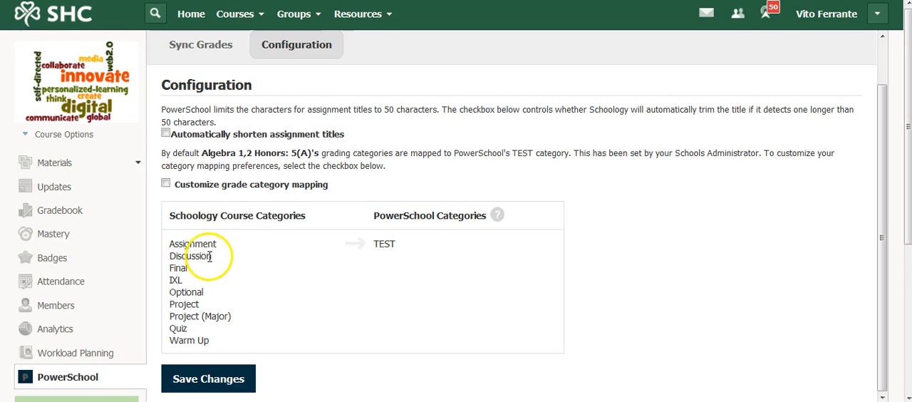
mouse_move(216, 265)
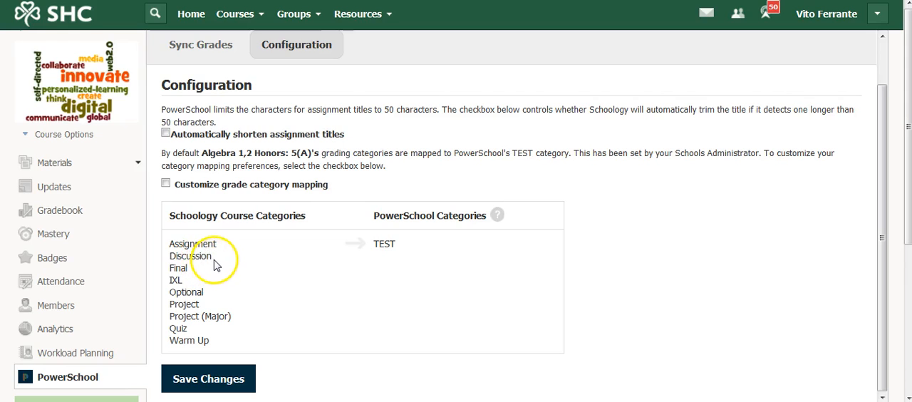
mouse_move(399, 268)
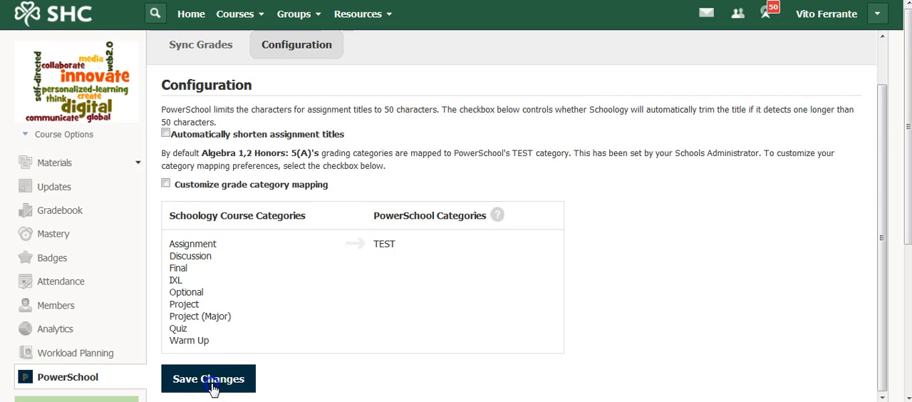
- Save the Configuration page with all course categories mapped to PowerSchool TEST
left_click(208, 378)
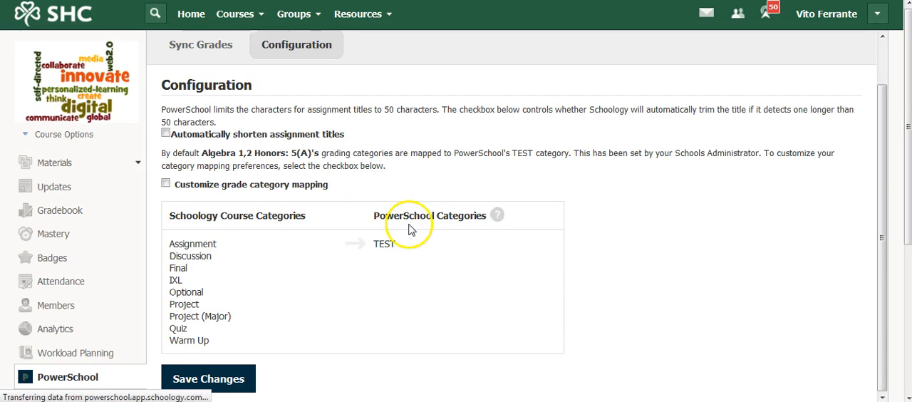
left_click(208, 378)
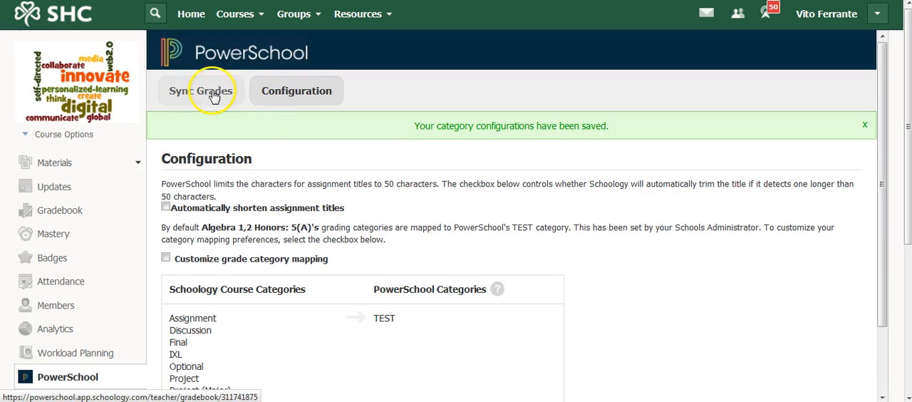
- Return to the Sync Grades list of assignments and their last sync dates
left_click(200, 91)
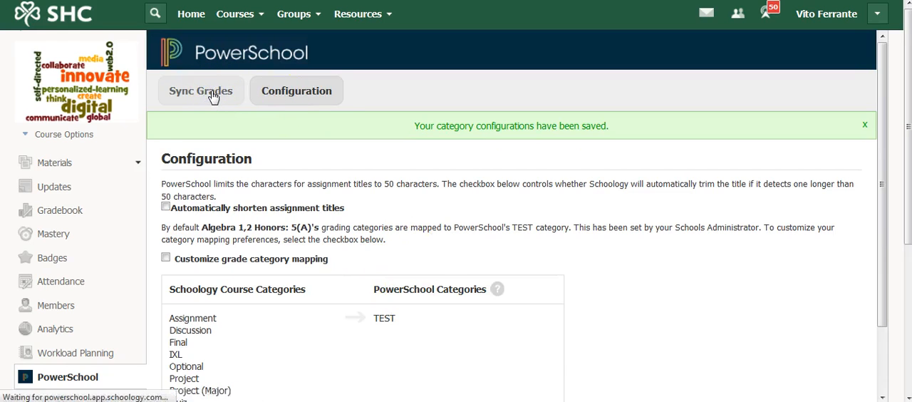
left_click(200, 90)
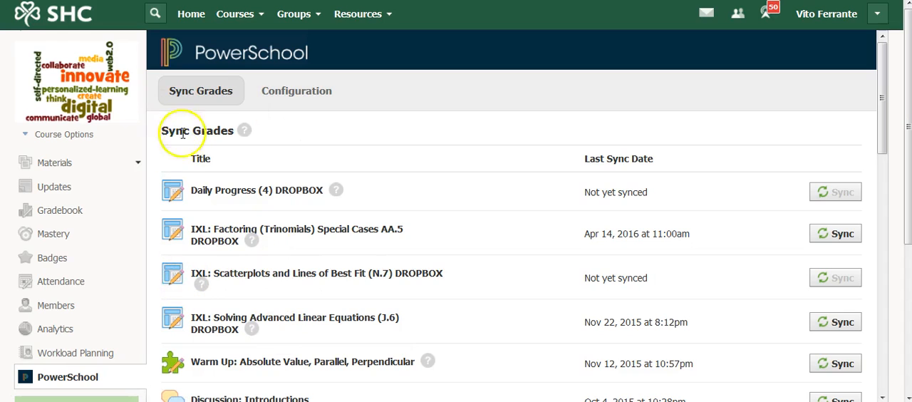
mouse_move(371, 129)
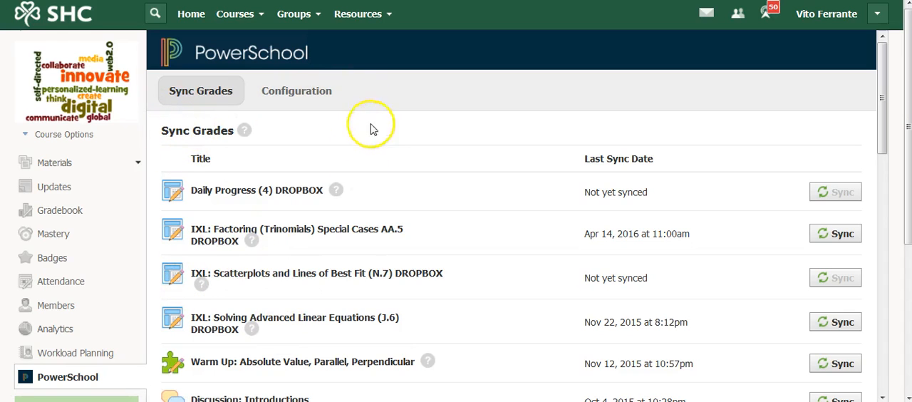
mouse_move(378, 133)
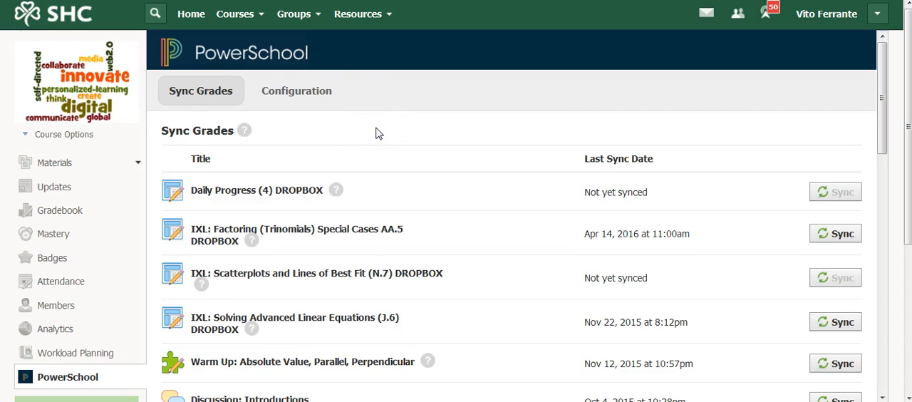
mouse_move(200, 91)
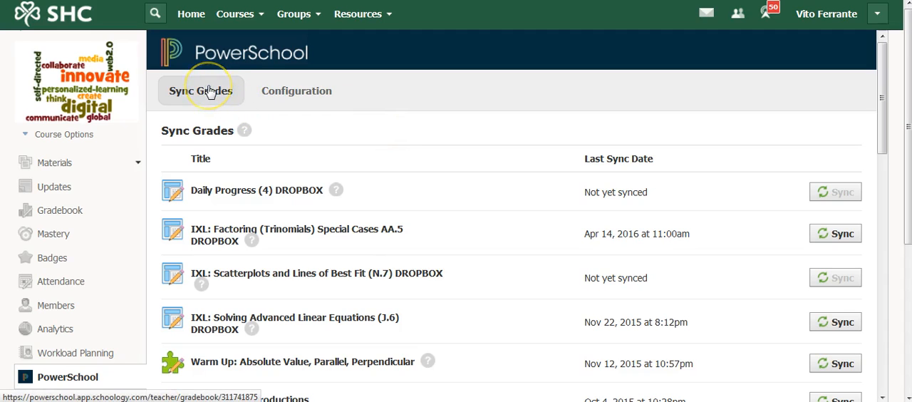